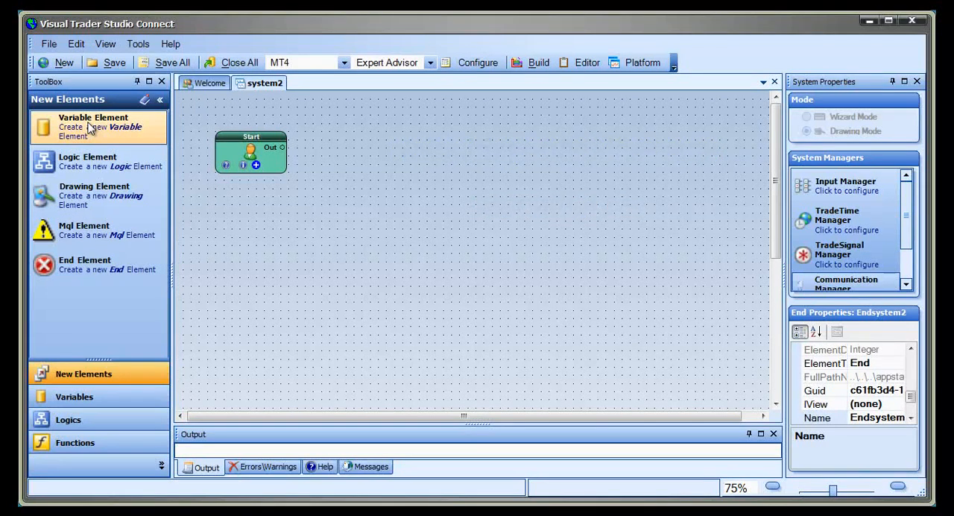
# Step: Add Variable, Mql, Logic and End elements, linking Start through Logic1 to End1 and End2
pyautogui.click(93, 126)
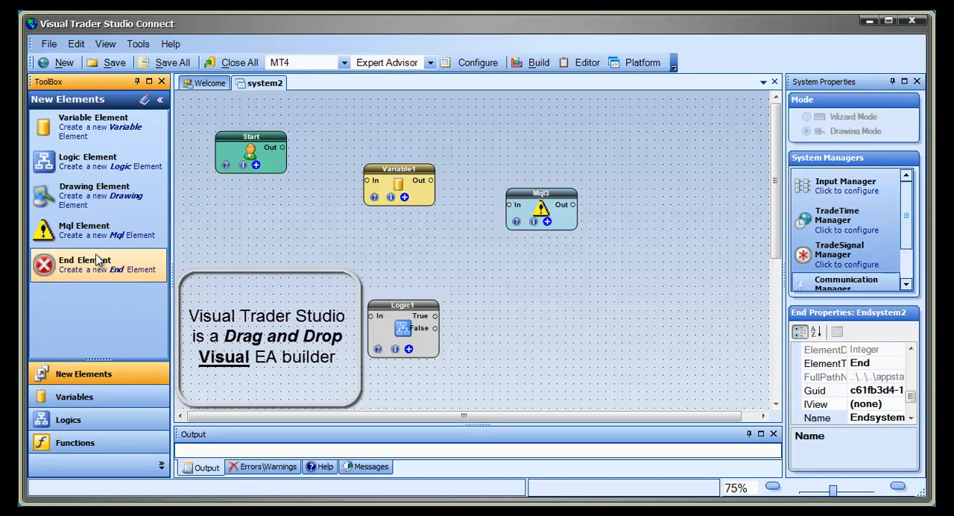
pyautogui.moveTo(97, 264); pyautogui.dragTo(585, 334)
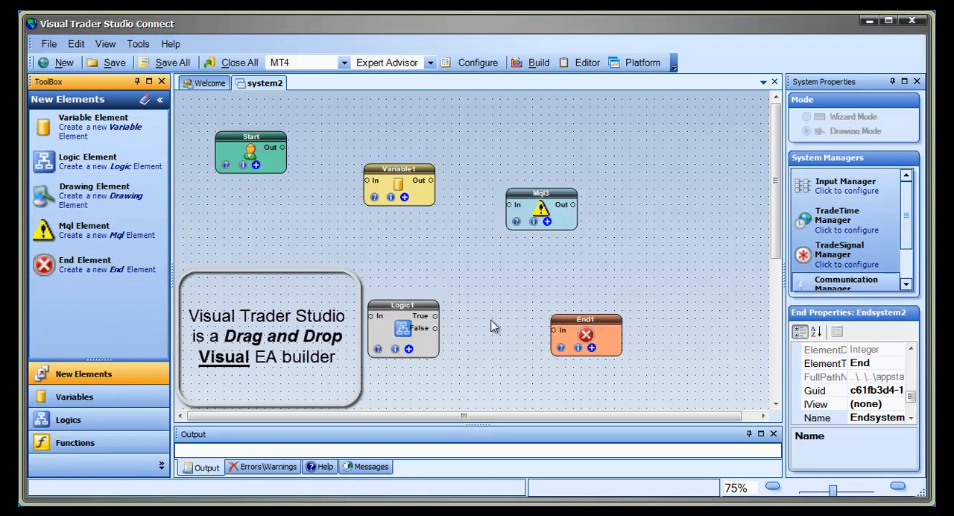
pyautogui.moveTo(547, 382)
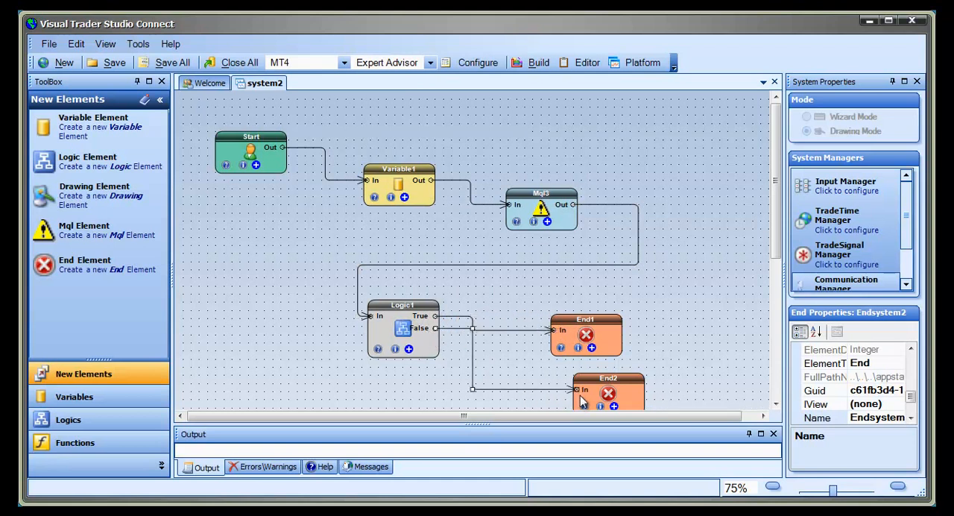
pyautogui.moveTo(637, 387)
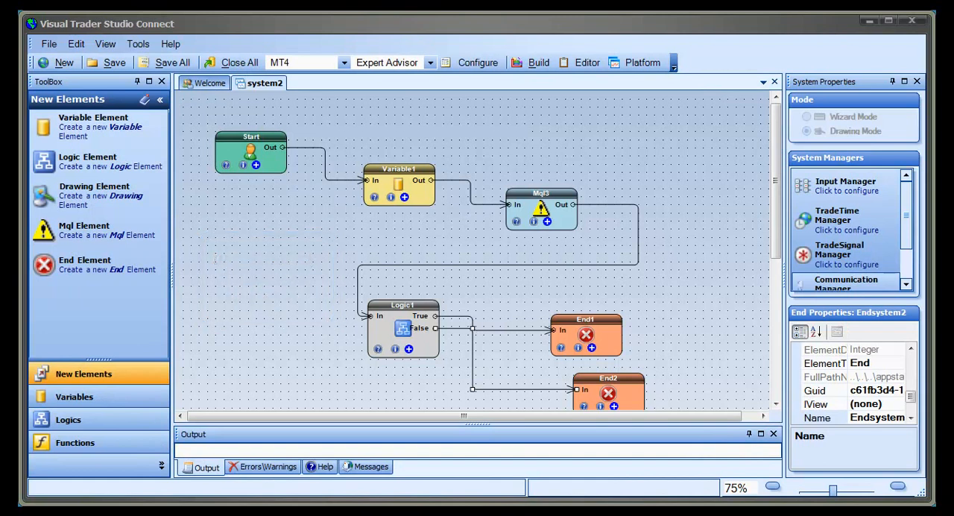
# Step: Select Logic1, build system2, and read the generated MQL code in an enlarged Output pane
pyautogui.click(403, 328)
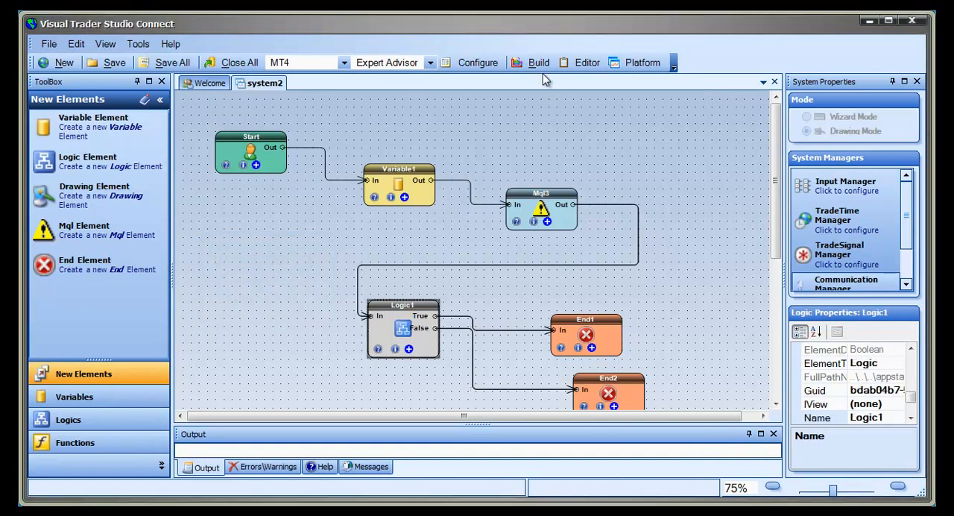
pyautogui.click(538, 63)
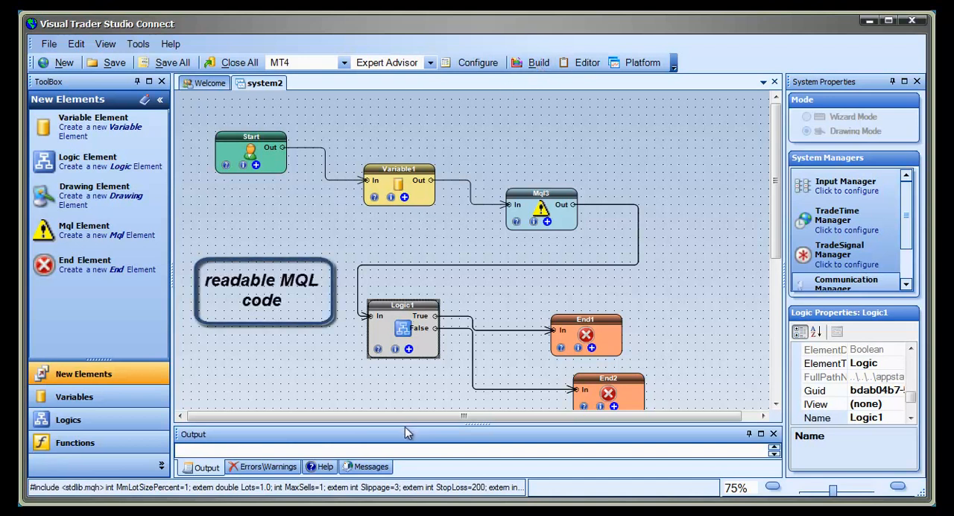
pyautogui.click(538, 62)
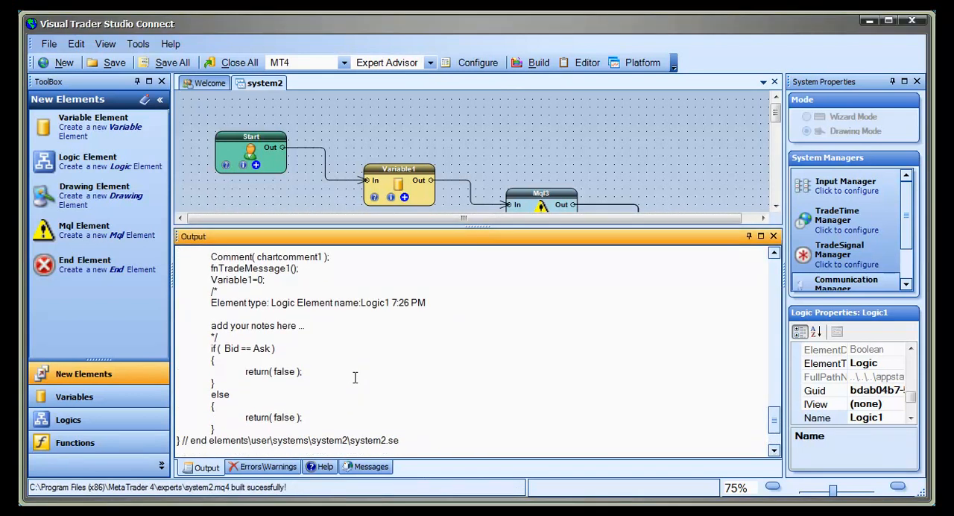
pyautogui.scroll(-3)
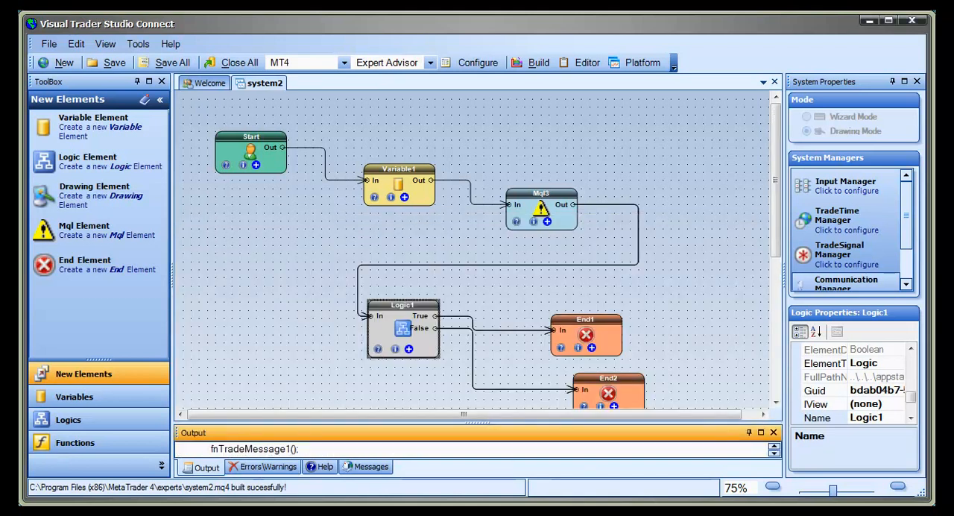
pyautogui.click(210, 83)
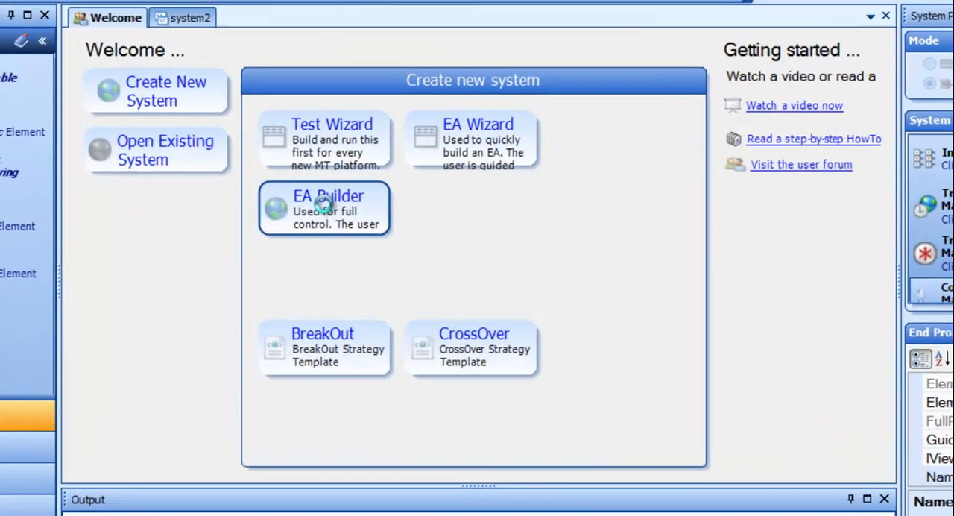
# Step: Start new system3 with the EA Builder, keeping all four trade drawings checked
pyautogui.click(328, 208)
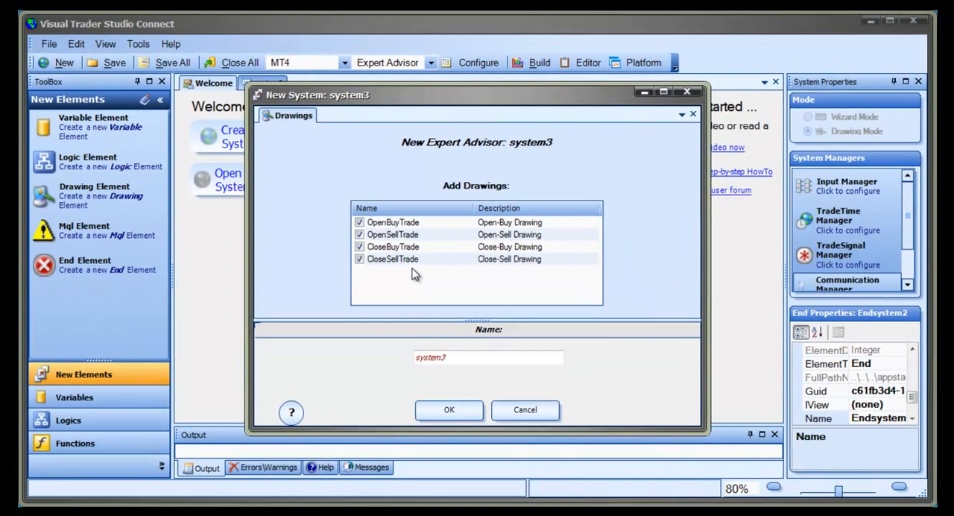
pyautogui.click(449, 410)
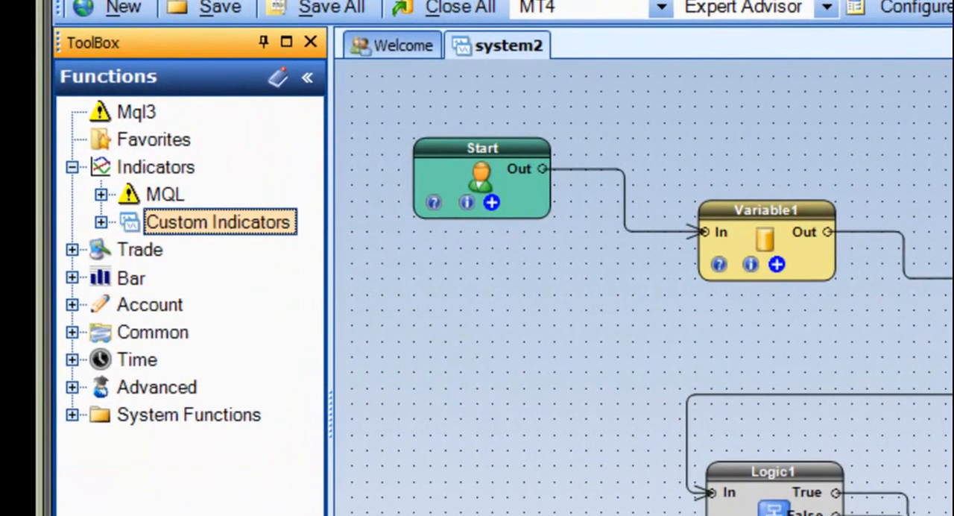
pyautogui.moveTo(220, 223)
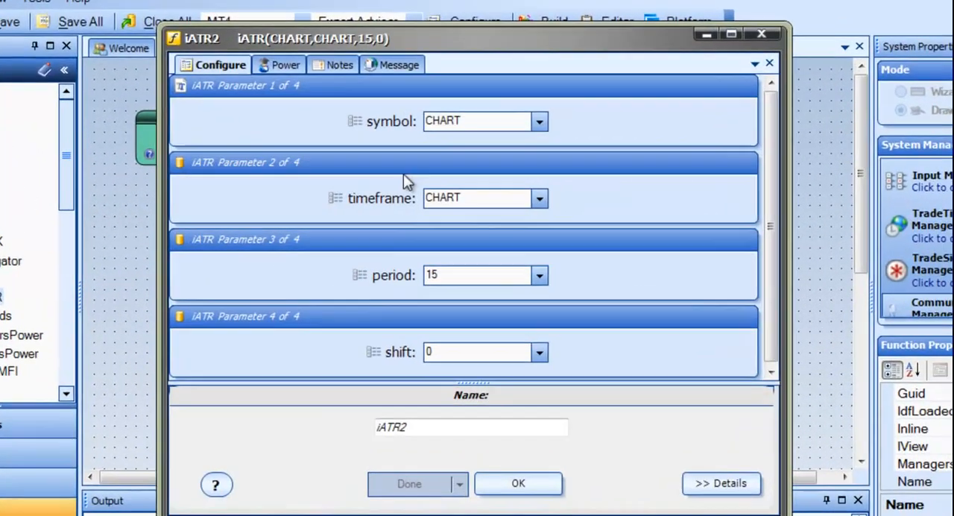
# Step: Switch iATR2 from channel value to a TREND_DOWN trend value with minimum change .12
pyautogui.click(286, 65)
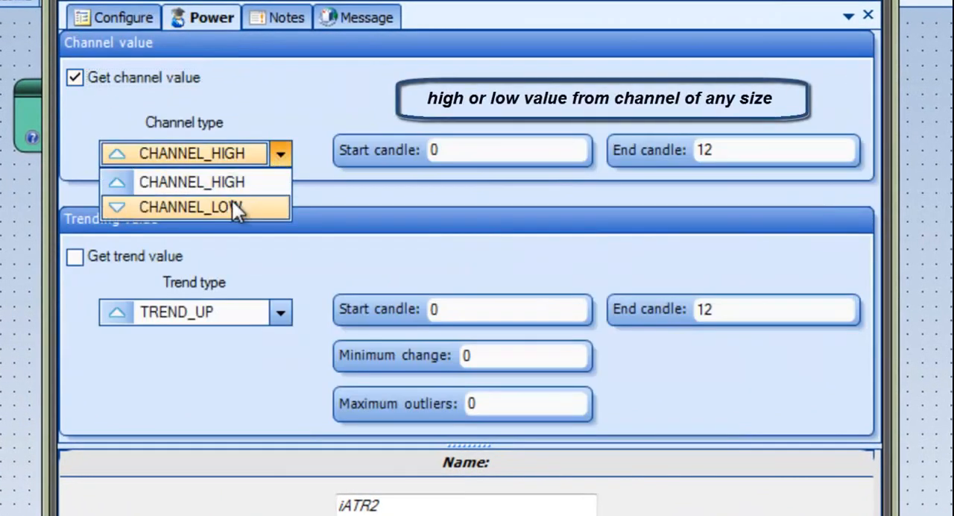
pyautogui.click(193, 207)
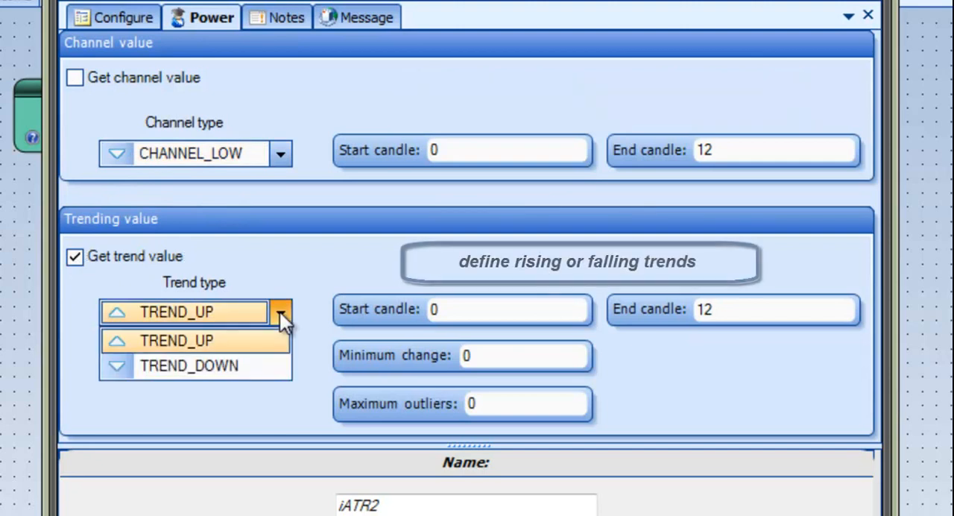
pyautogui.click(188, 365)
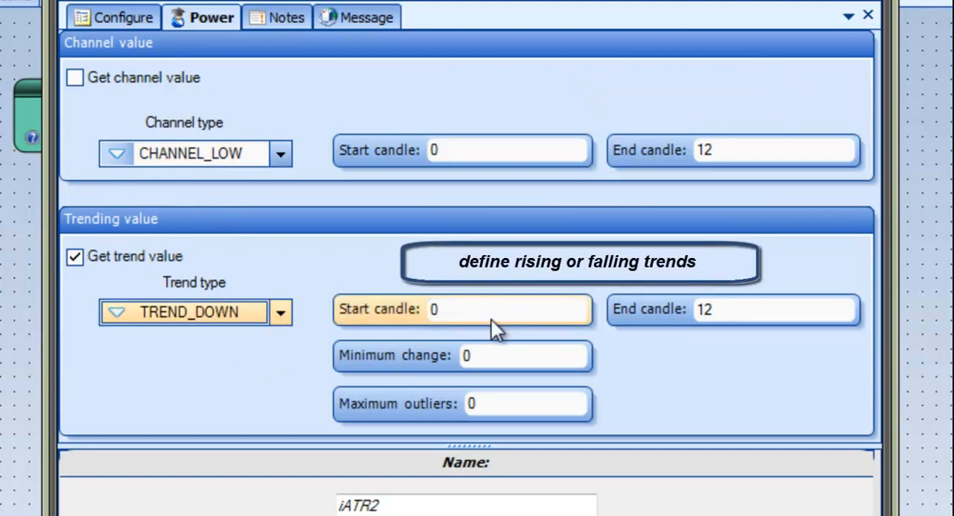
pyautogui.click(735, 310)
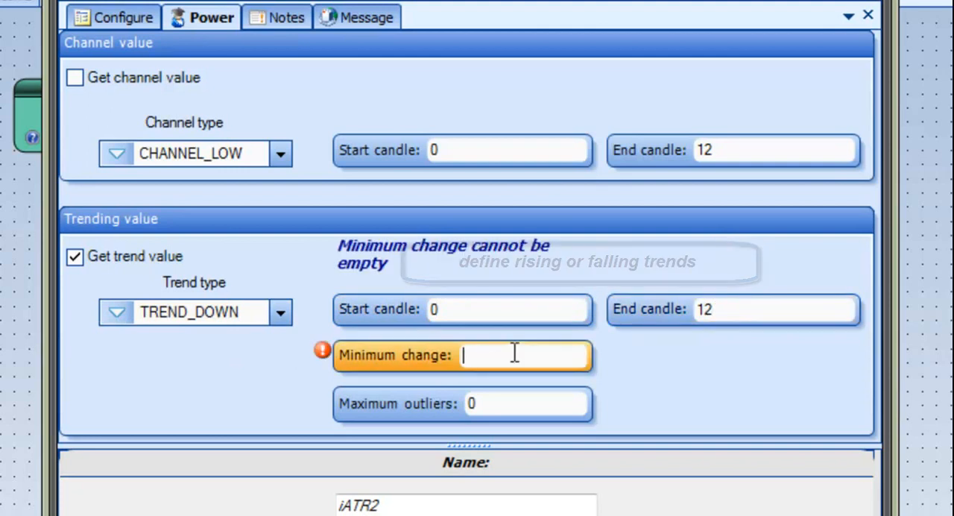
pyautogui.write('.12')
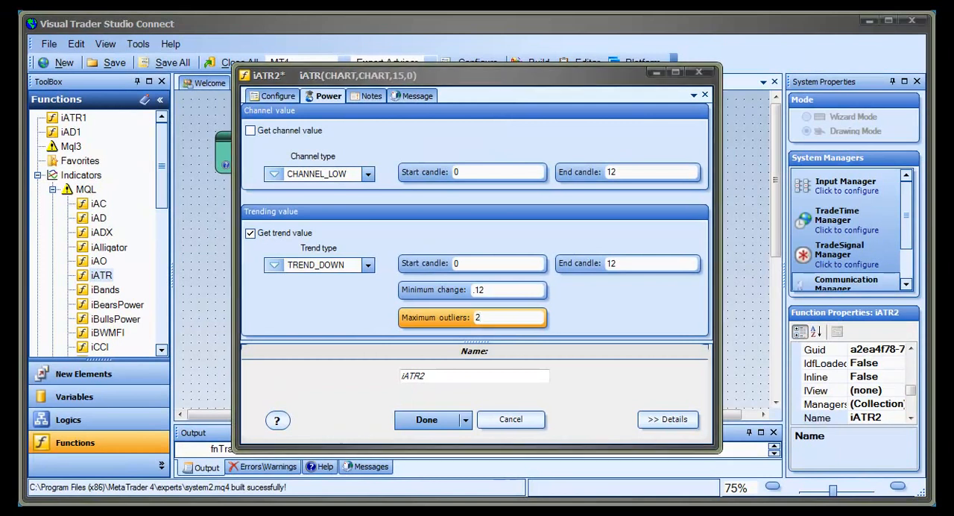
# Step: Place iATR2 on the canvas and set Logic1's condition to Bid crossing up Ask
pyautogui.click(427, 419)
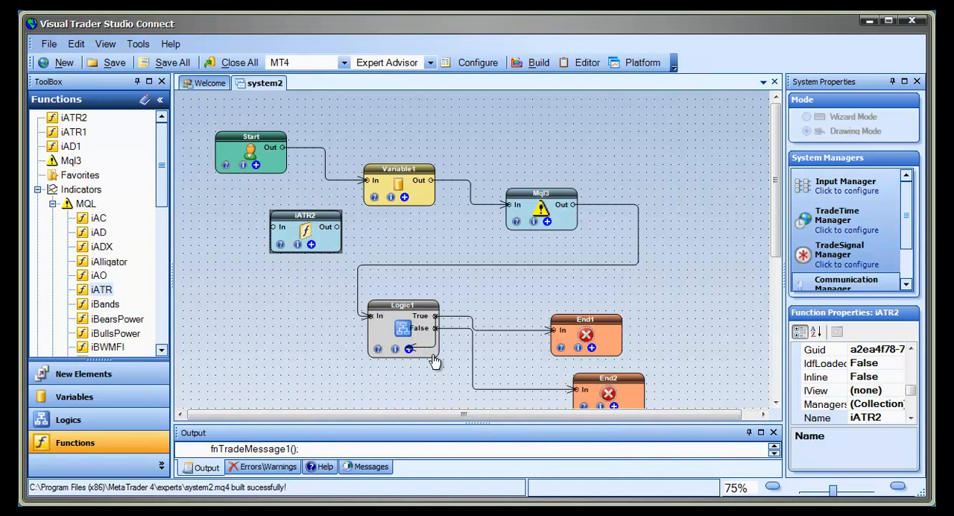
pyautogui.doubleClick(402, 328)
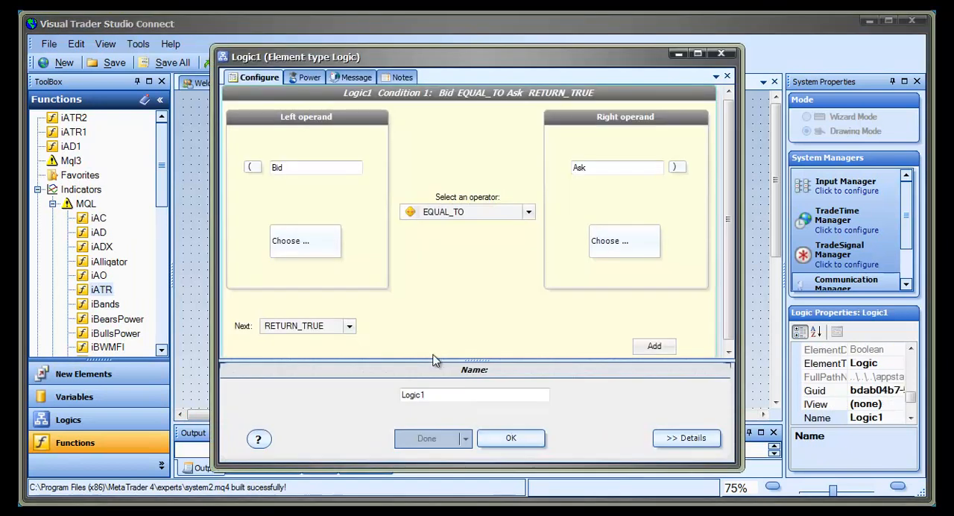
pyautogui.moveTo(495, 283)
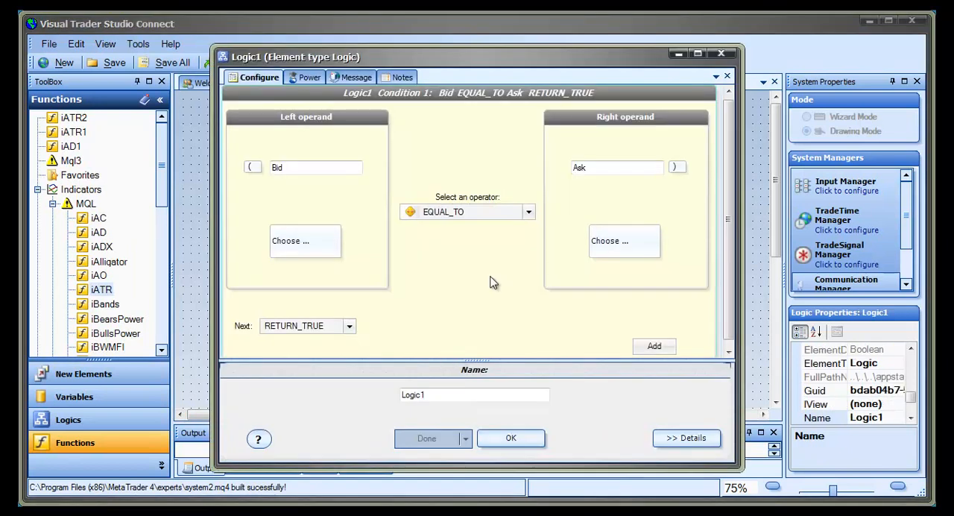
pyautogui.moveTo(496, 275)
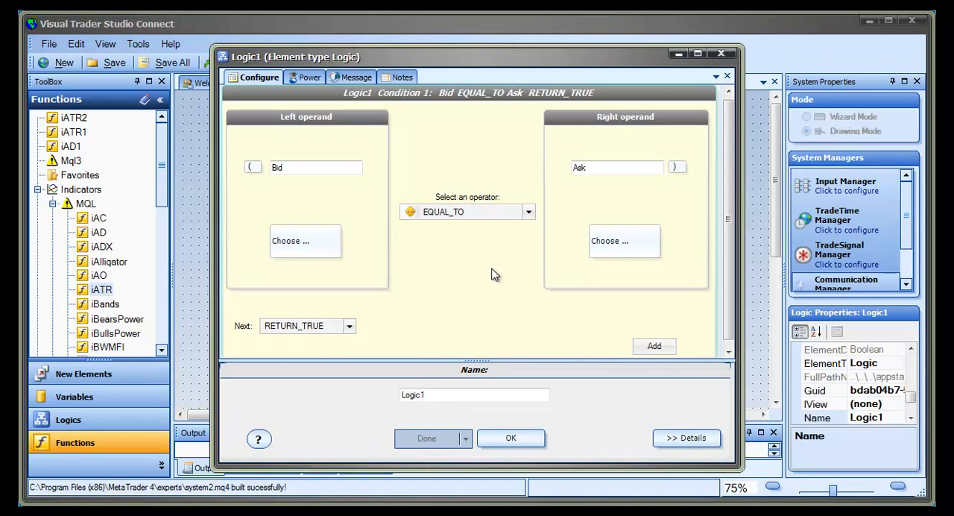
pyautogui.click(528, 212)
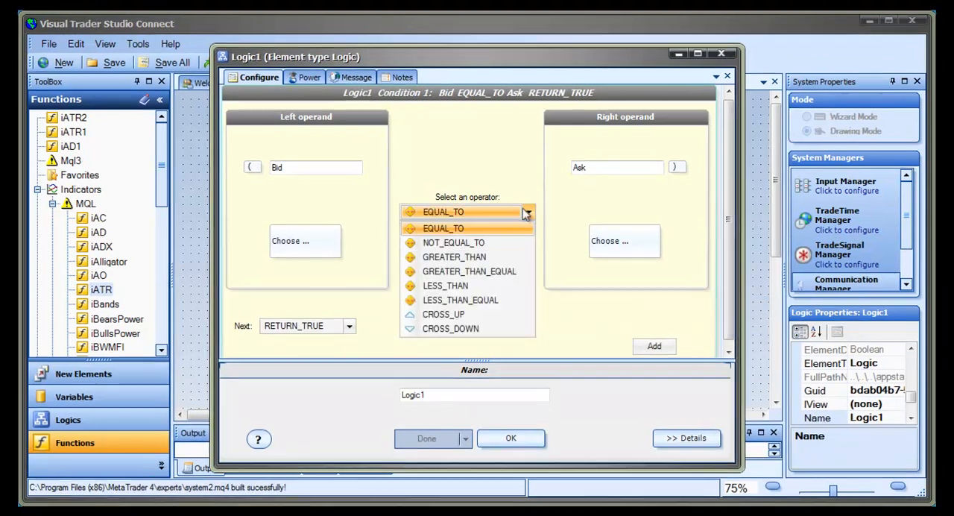
pyautogui.click(443, 229)
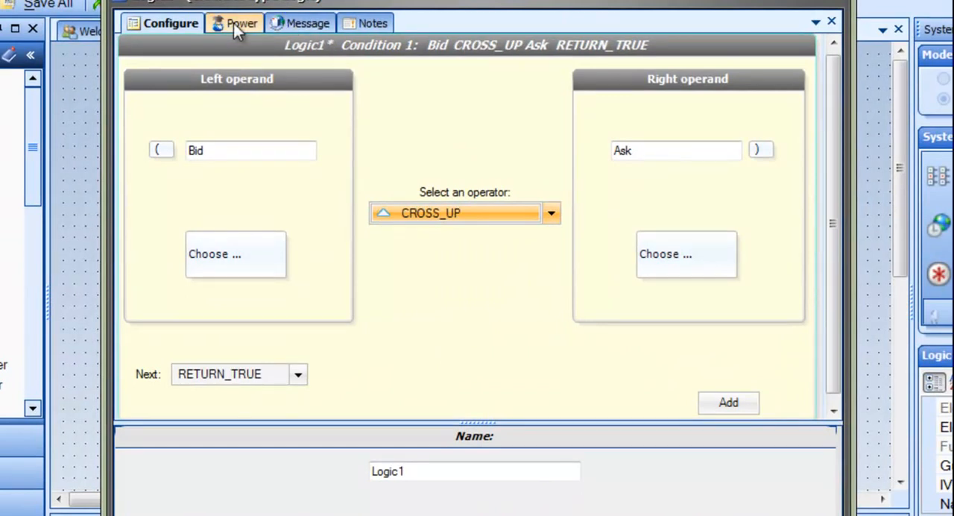
# Step: Evaluate Logic1 every tick, requiring 2 TRUE results per bar and at most 4 daily
pyautogui.click(239, 22)
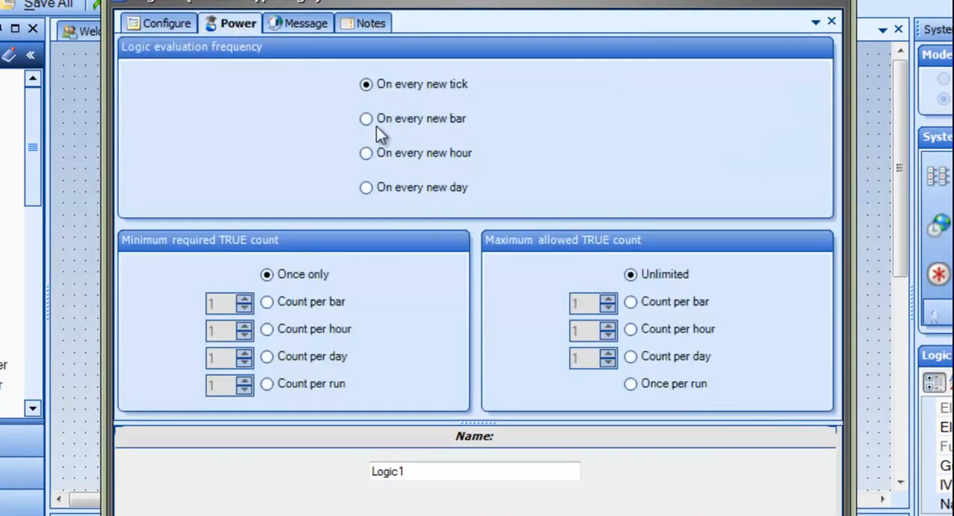
pyautogui.click(366, 153)
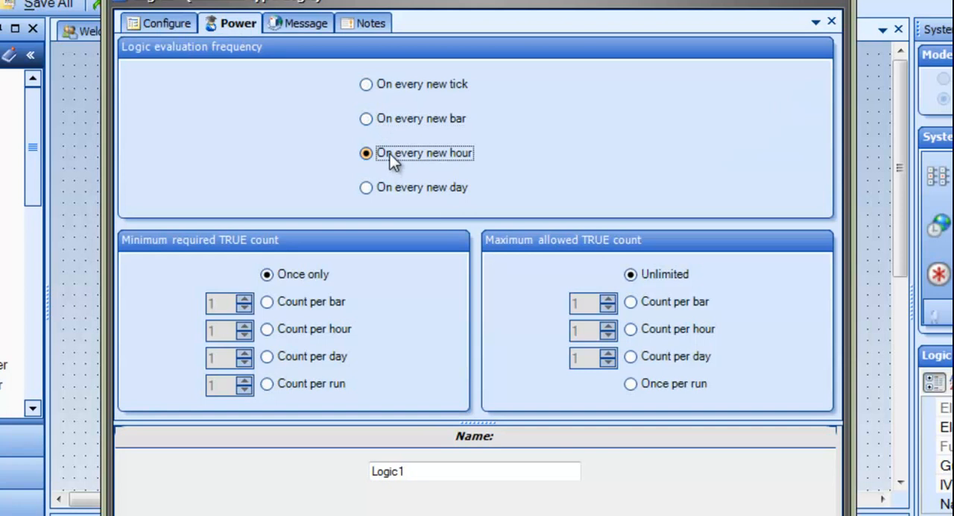
pyautogui.click(366, 187)
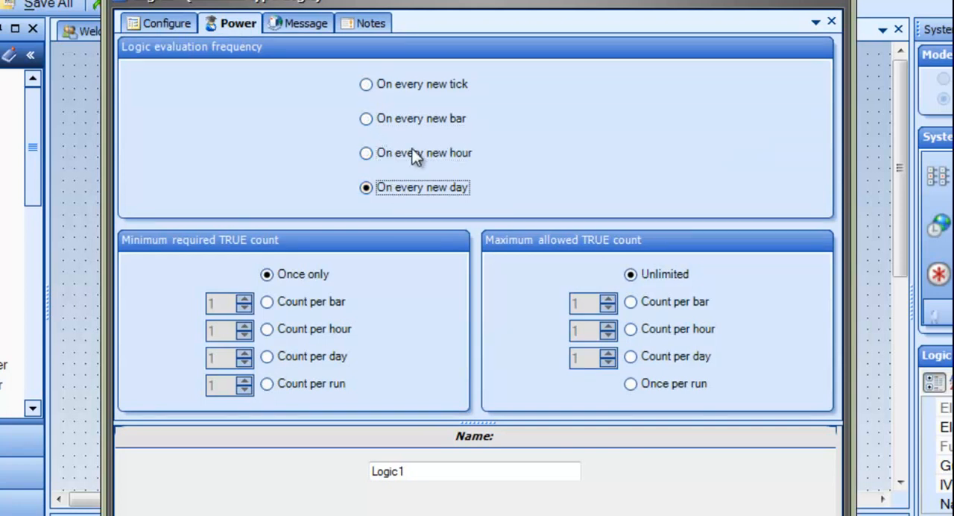
pyautogui.click(366, 84)
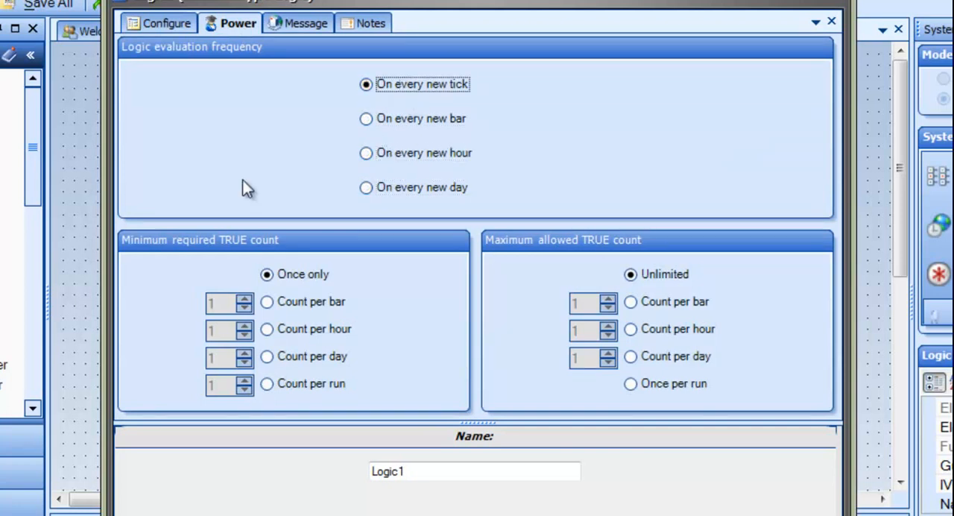
pyautogui.click(266, 302)
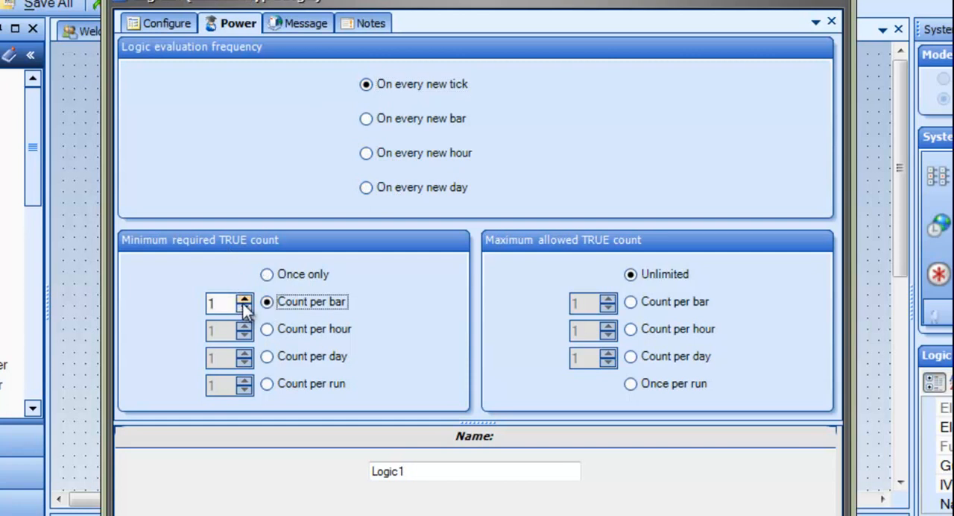
pyautogui.click(245, 298)
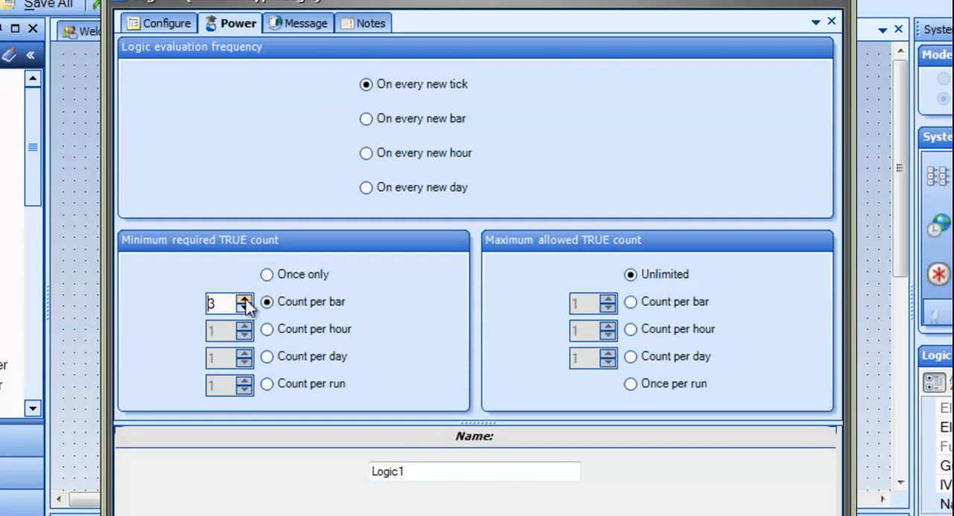
pyautogui.click(244, 306)
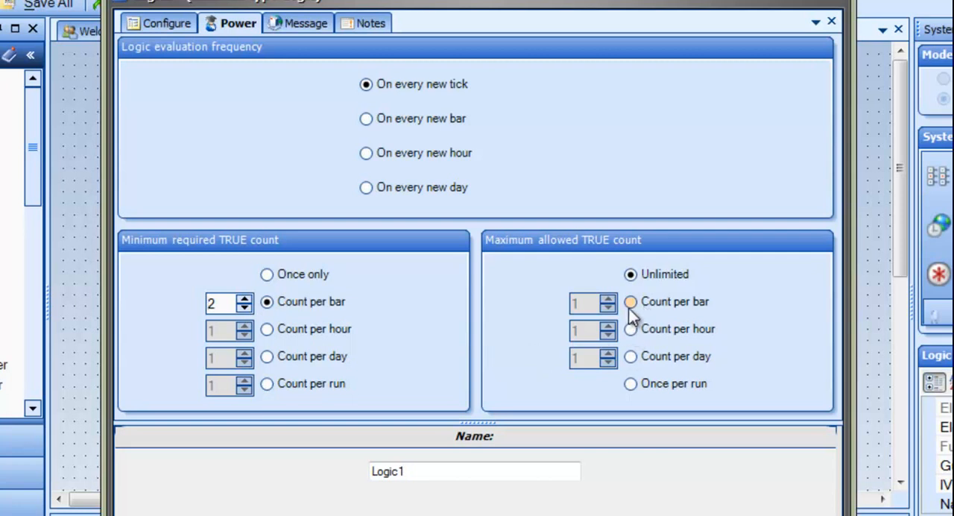
pyautogui.click(630, 356)
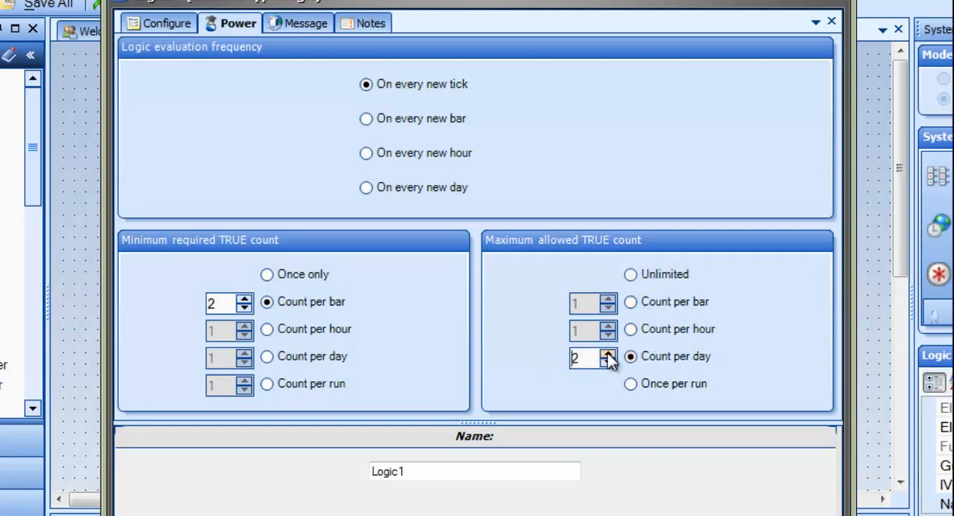
pyautogui.click(610, 351)
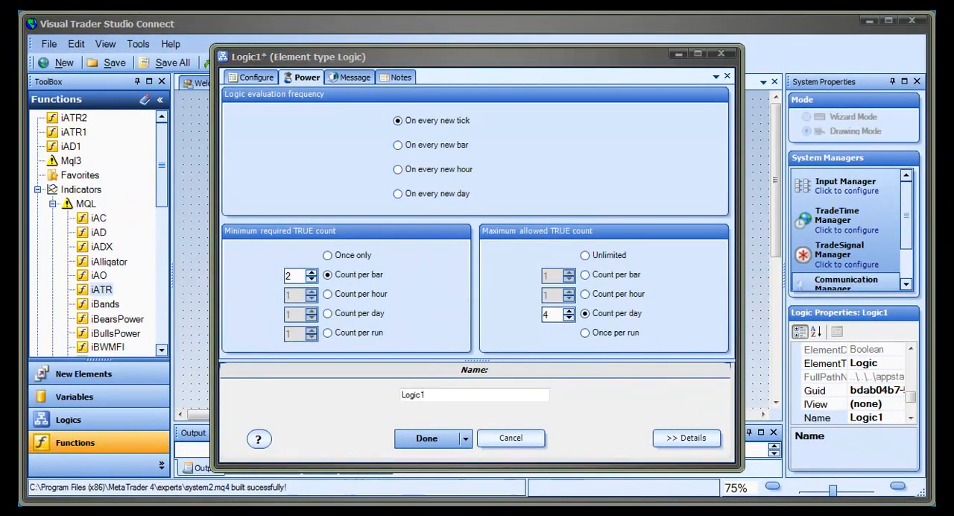
pyautogui.click(511, 438)
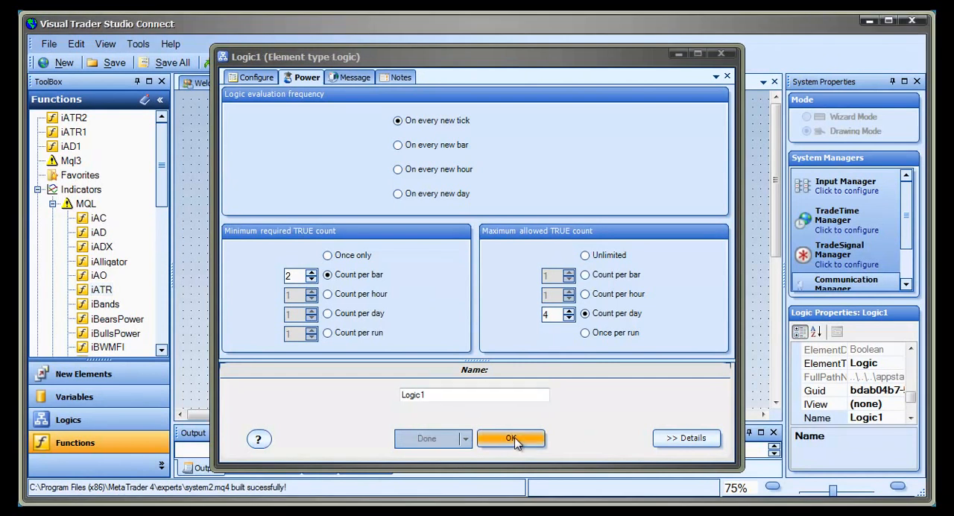
pyautogui.click(510, 437)
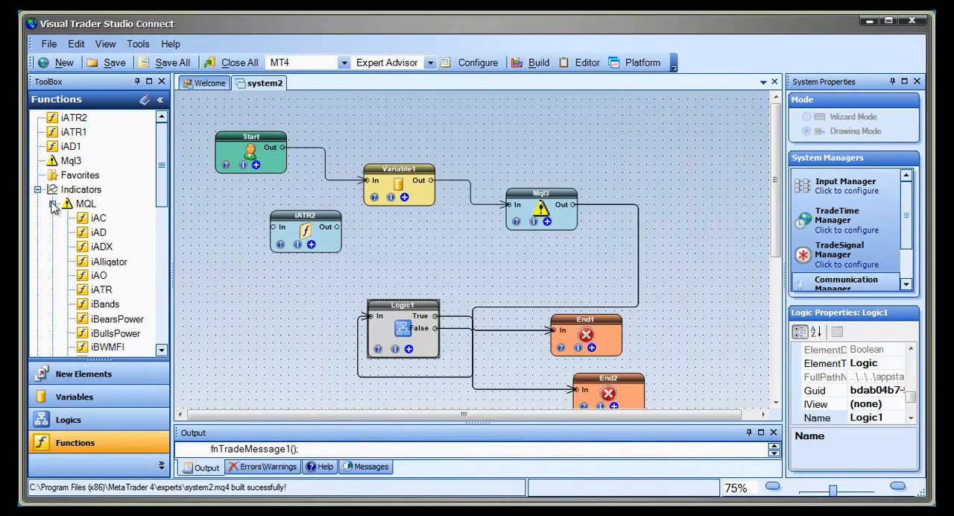
# Step: Add an fnOpenOrder function to the flowchart, sizing volume at 0.02% of AccountBalance
pyautogui.click(54, 203)
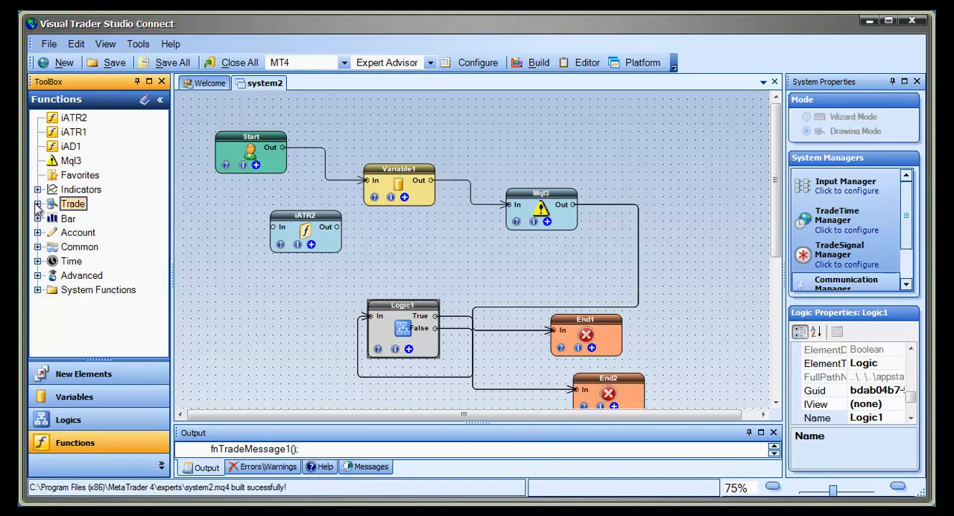
pyautogui.click(38, 204)
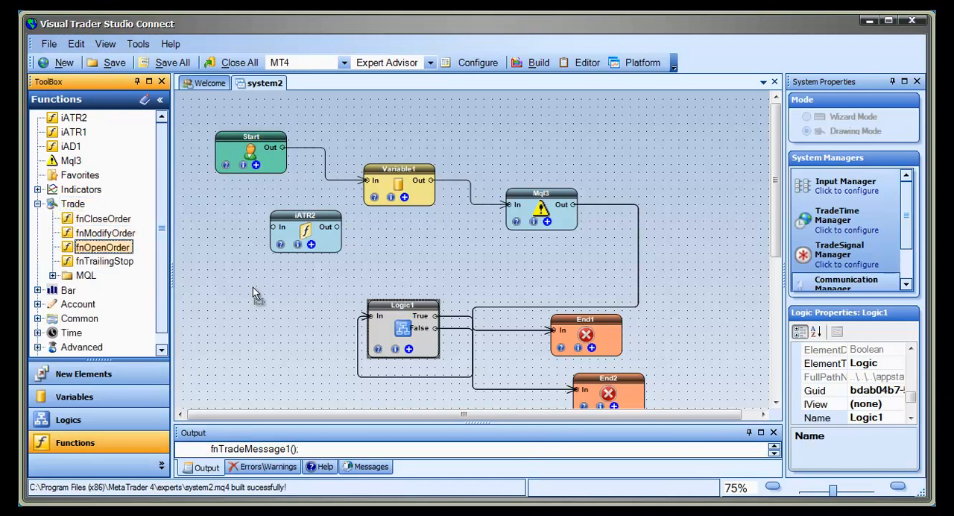
pyautogui.moveTo(103, 247); pyautogui.dragTo(314, 304)
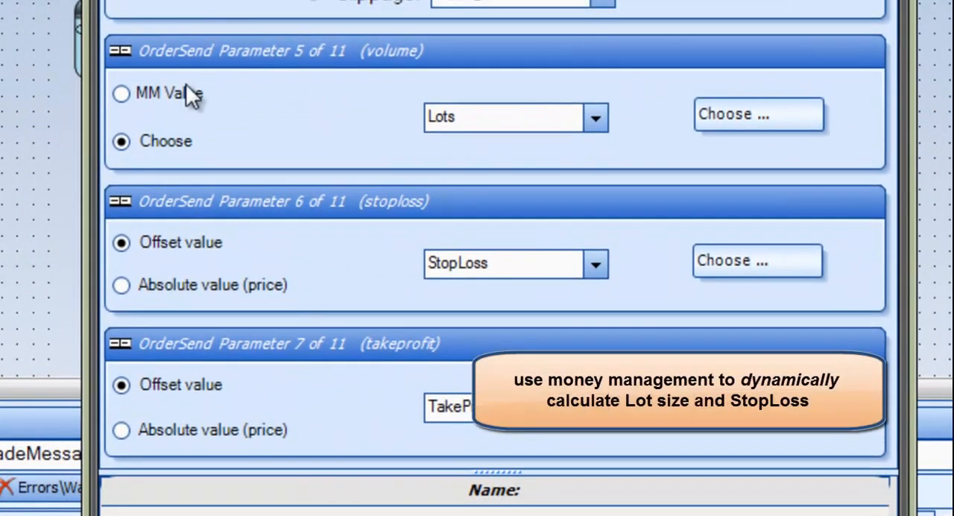
pyautogui.click(120, 93)
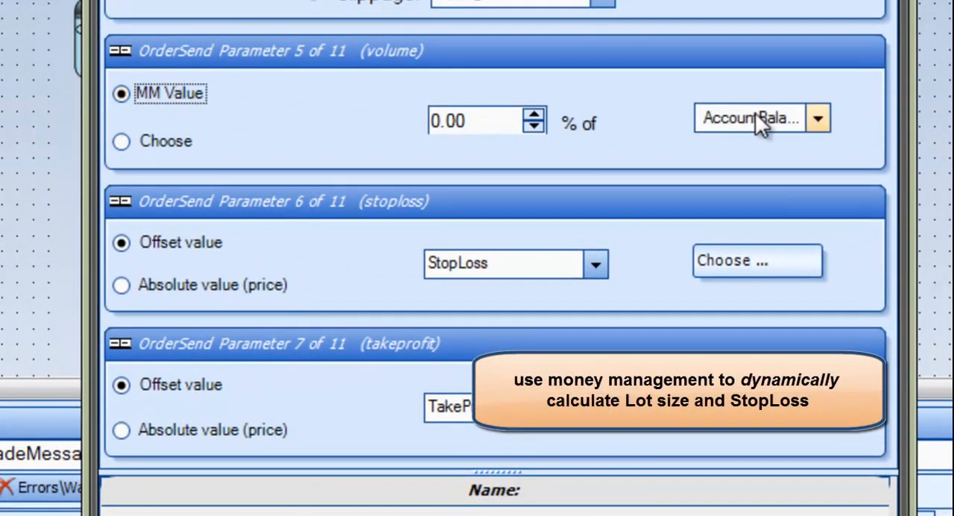
pyautogui.click(818, 118)
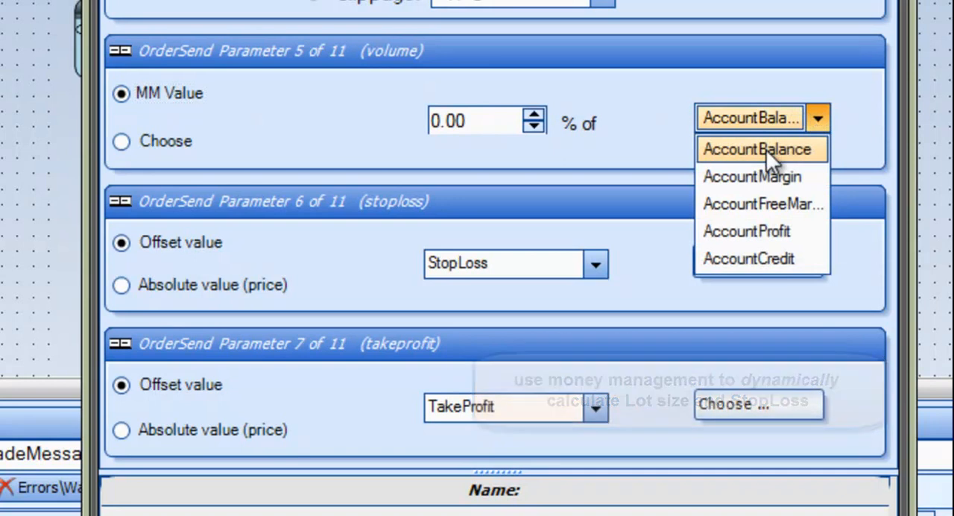
pyautogui.click(760, 149)
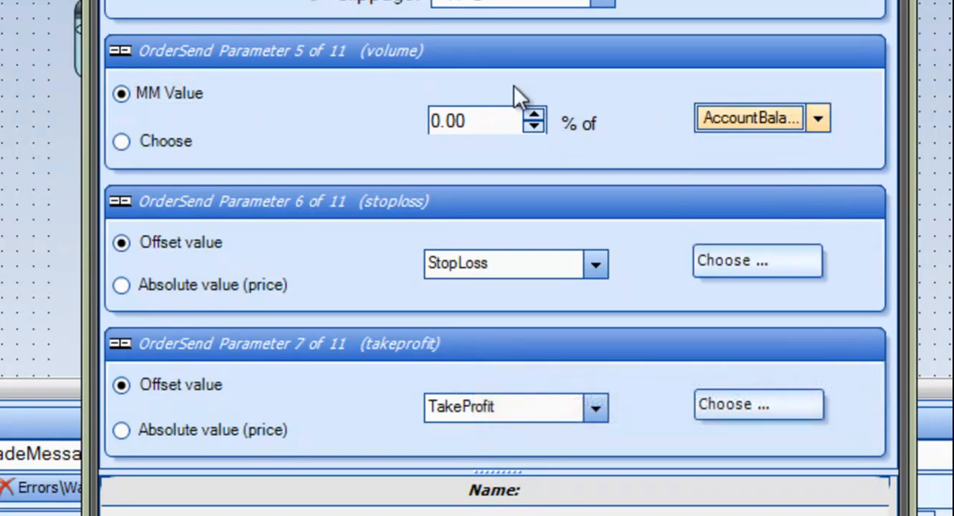
pyautogui.click(534, 113)
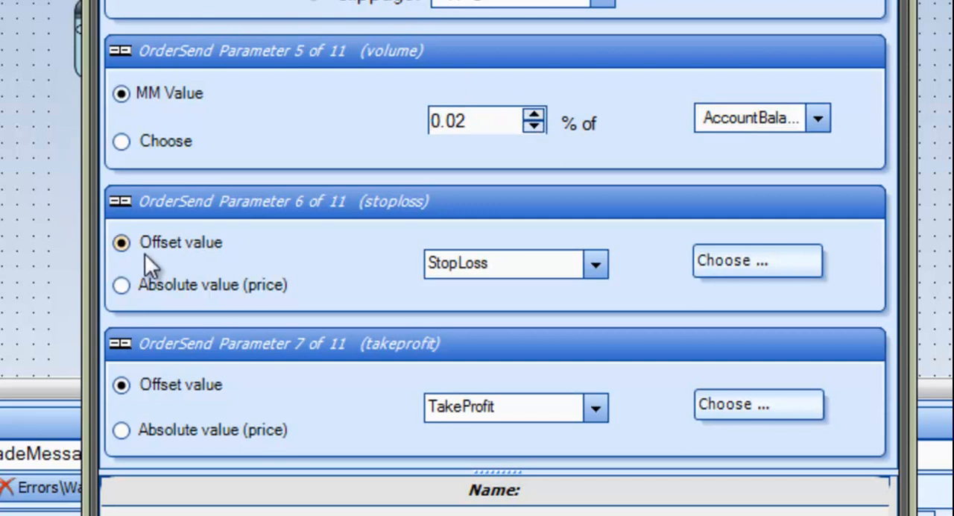
pyautogui.moveTo(418, 264)
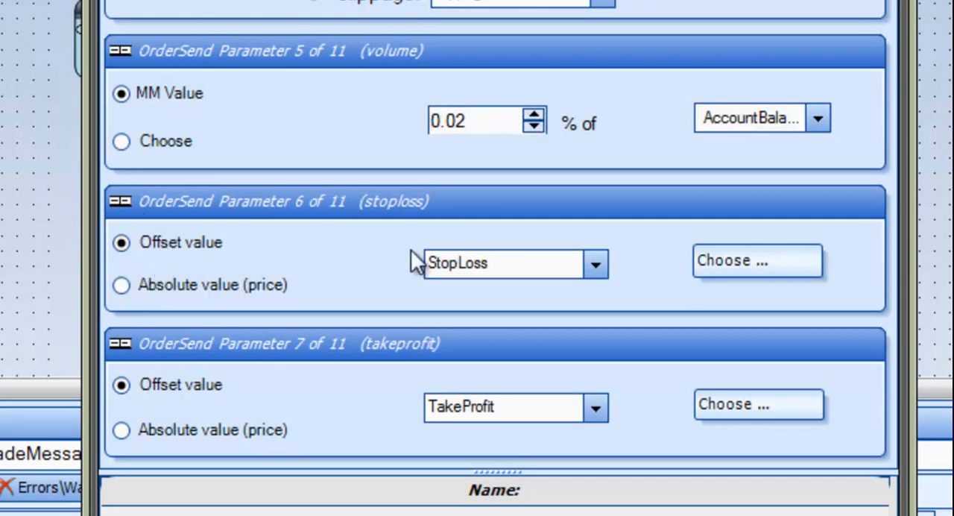
# Step: Set the order's stop loss to the absolute Low price and save the settings
pyautogui.click(595, 264)
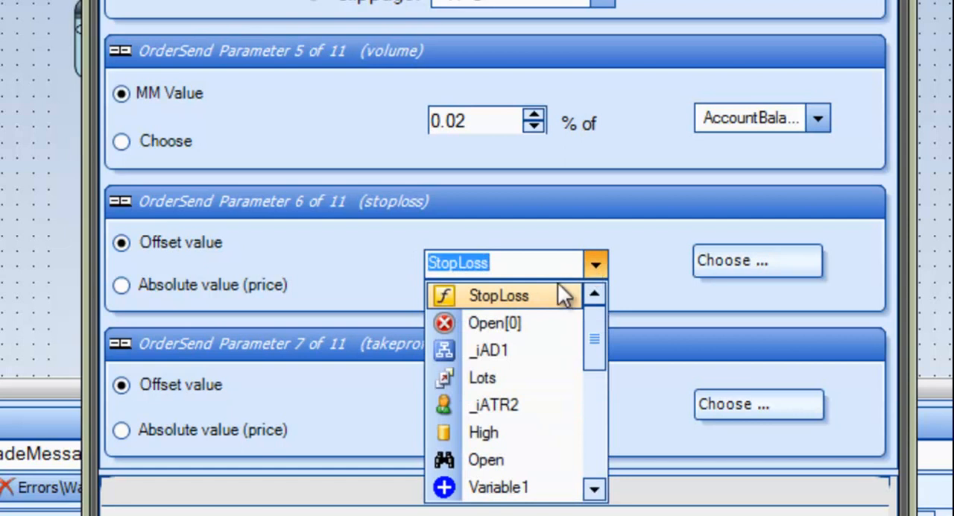
pyautogui.write('2')
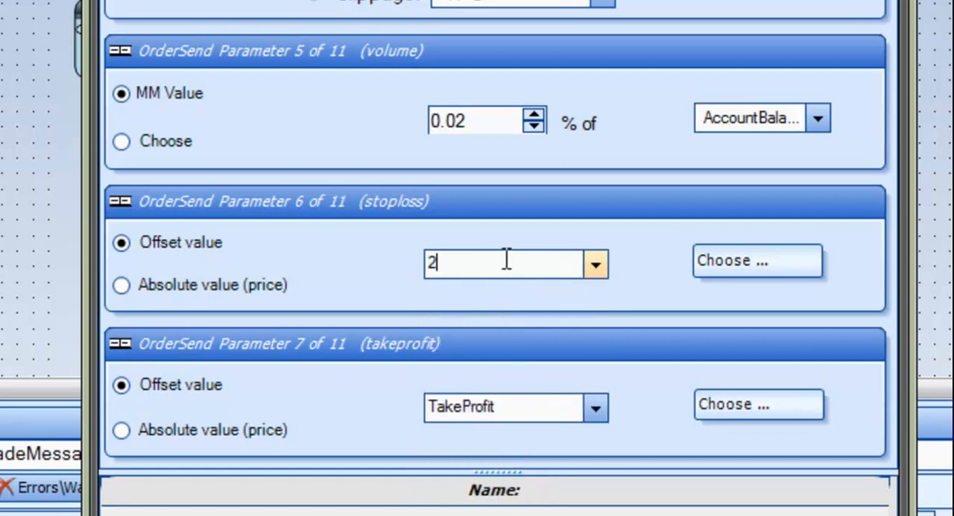
pyautogui.write('5')
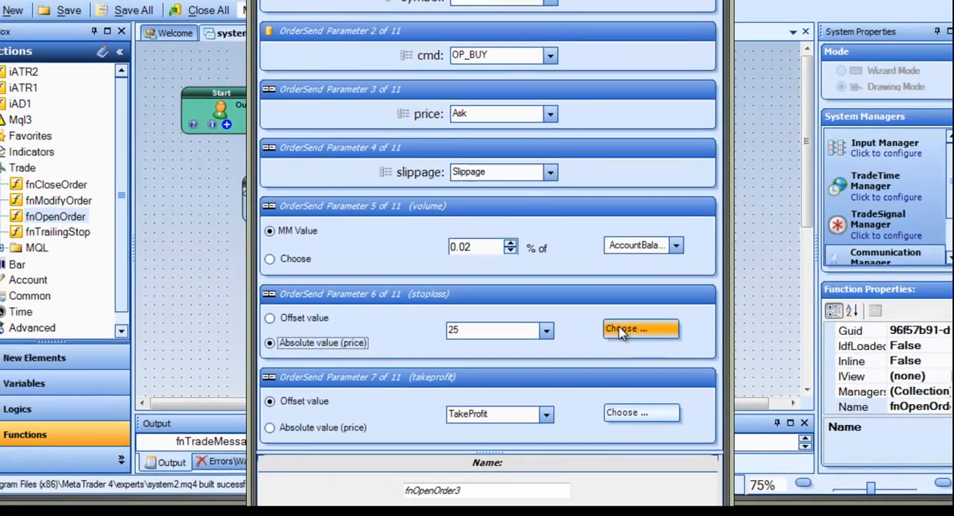
pyautogui.click(640, 328)
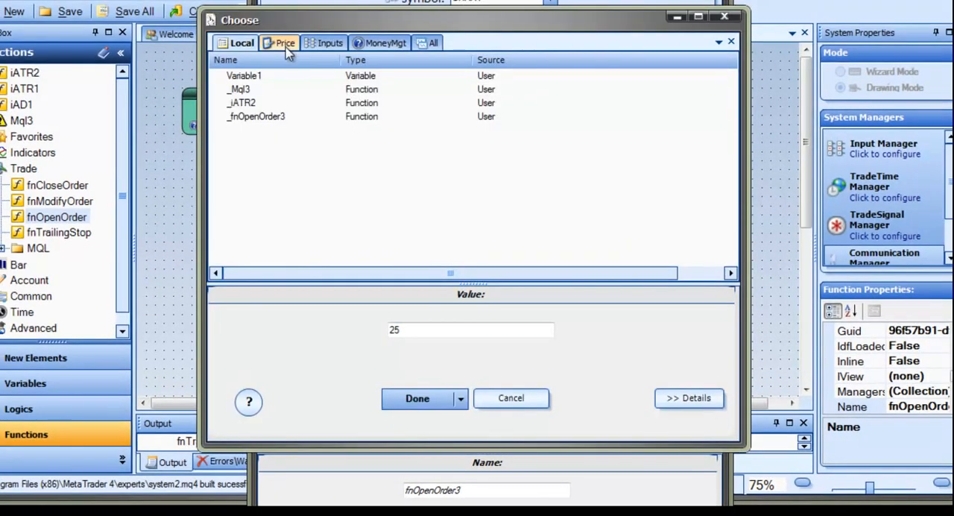
pyautogui.click(283, 42)
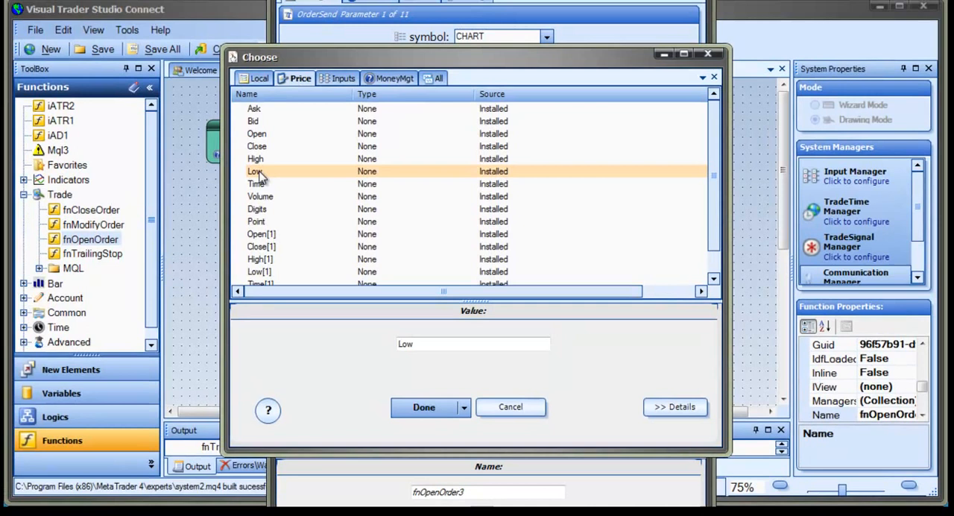
pyautogui.click(423, 406)
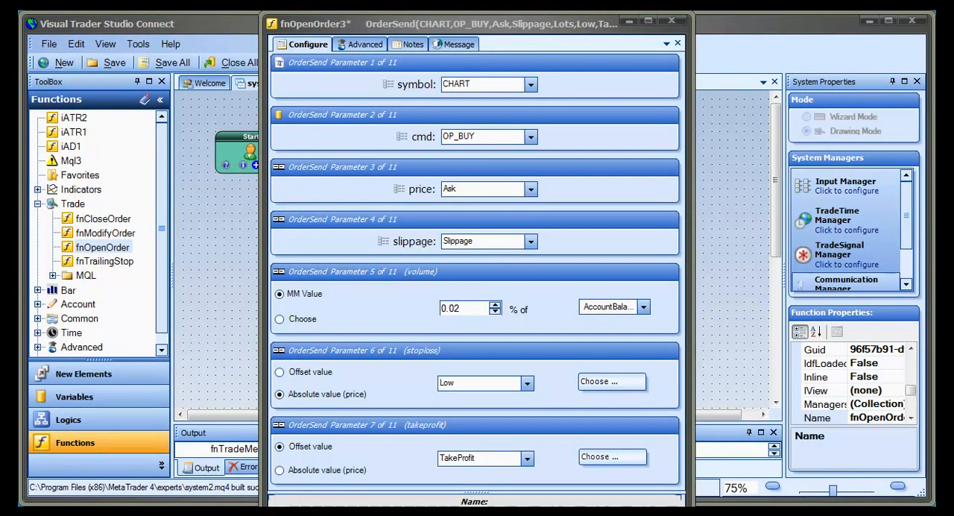
pyautogui.click(677, 43)
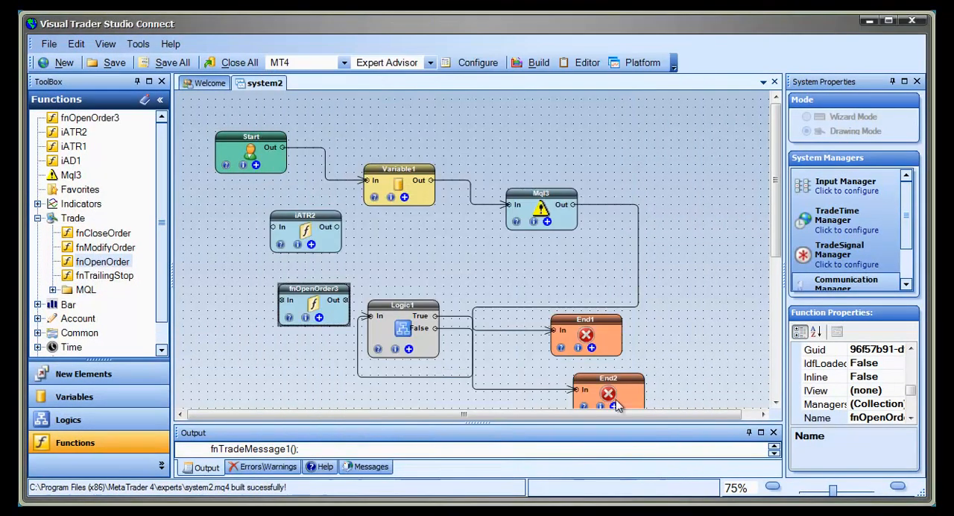
# Step: Configure TradeTime with GMT offset +3, a daily 02:00–06:00 close-sells rule, and a second rule
pyautogui.click(846, 230)
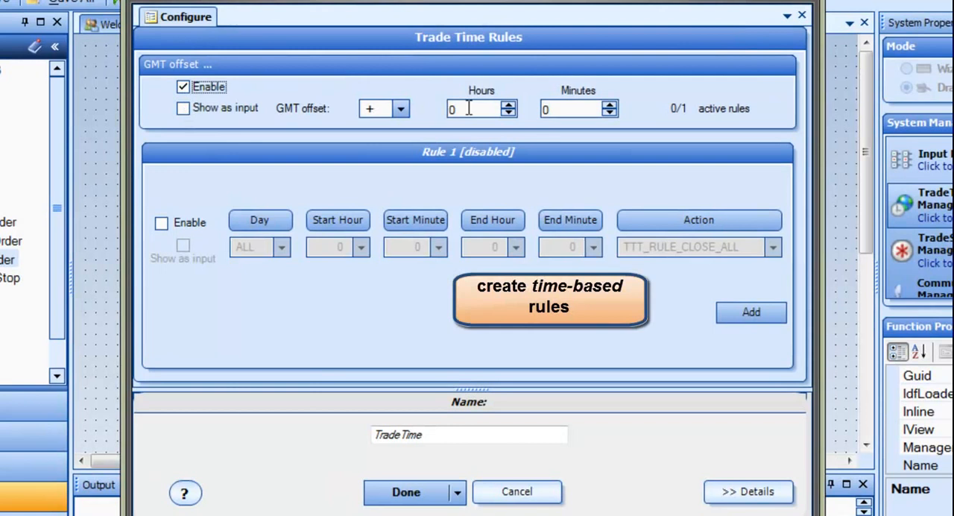
pyautogui.click(509, 104)
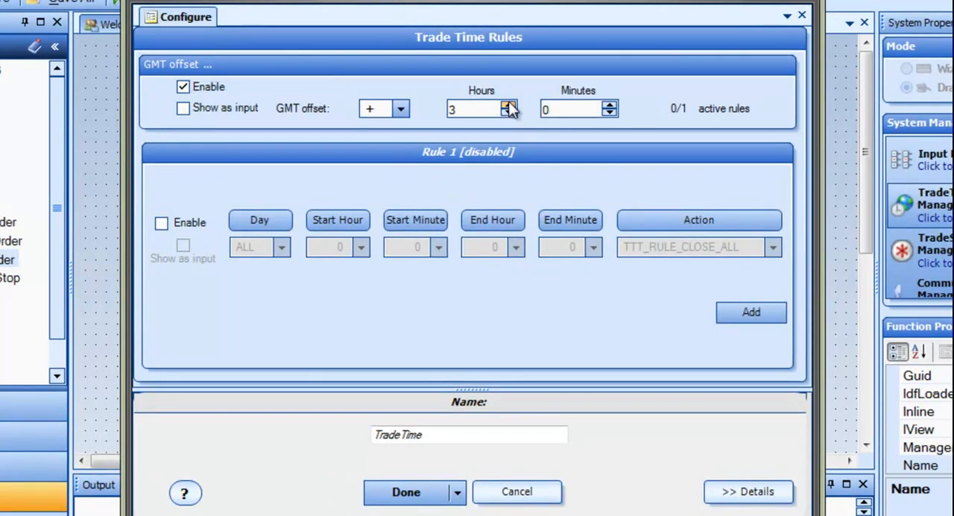
pyautogui.click(162, 223)
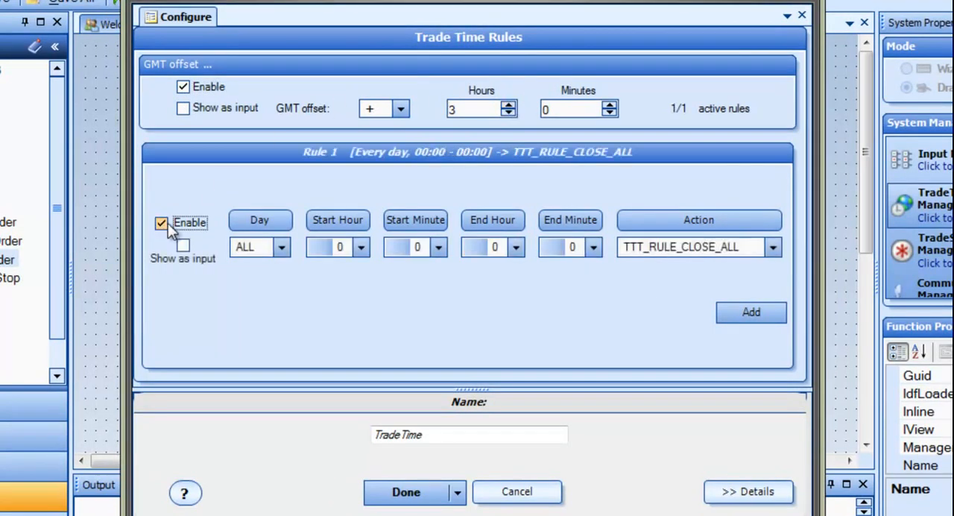
pyautogui.click(360, 247)
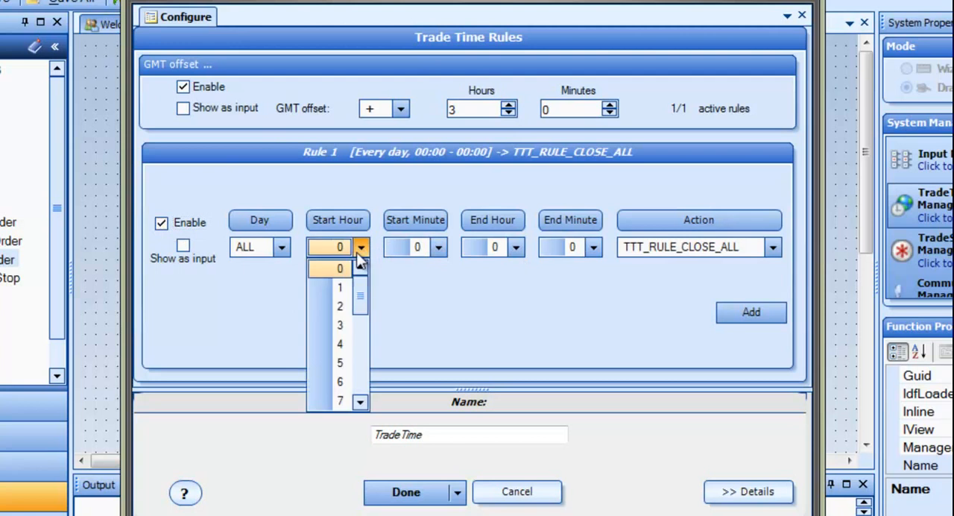
pyautogui.click(340, 305)
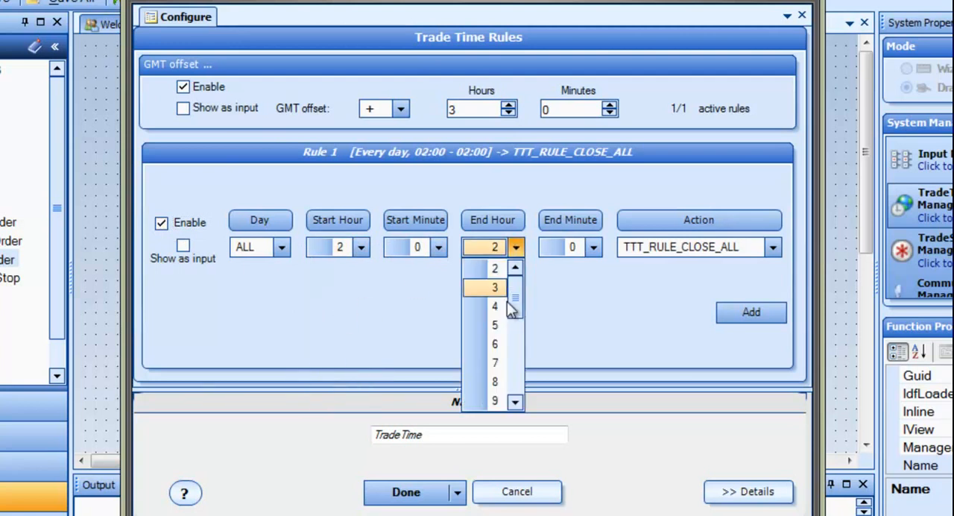
pyautogui.click(494, 344)
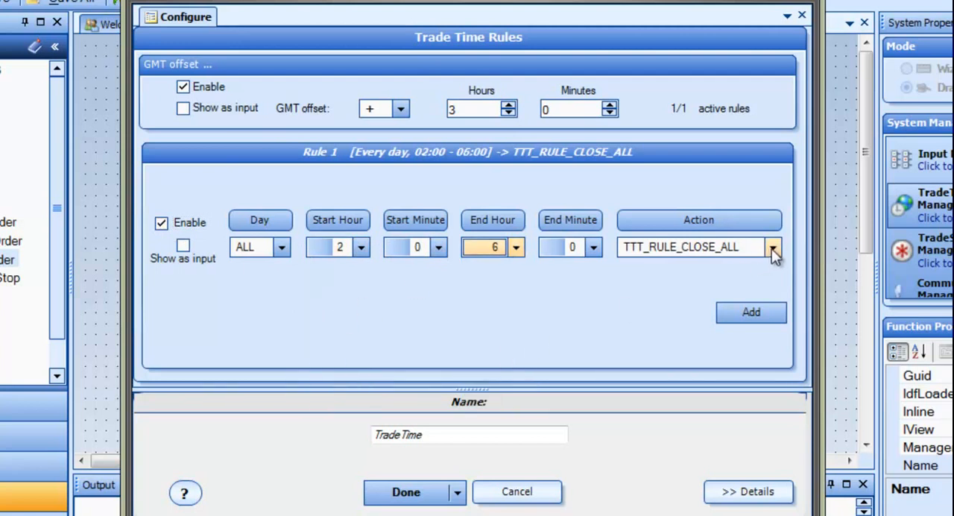
pyautogui.click(773, 247)
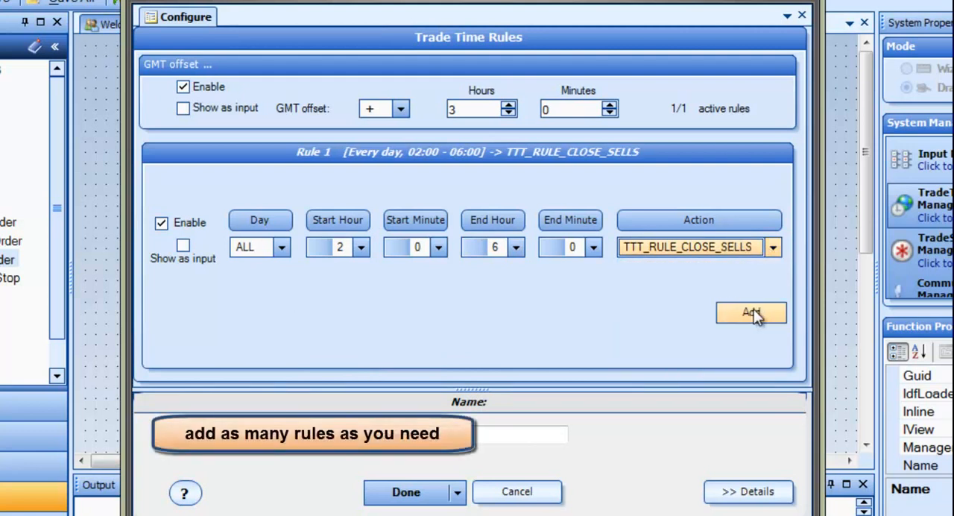
pyautogui.click(751, 312)
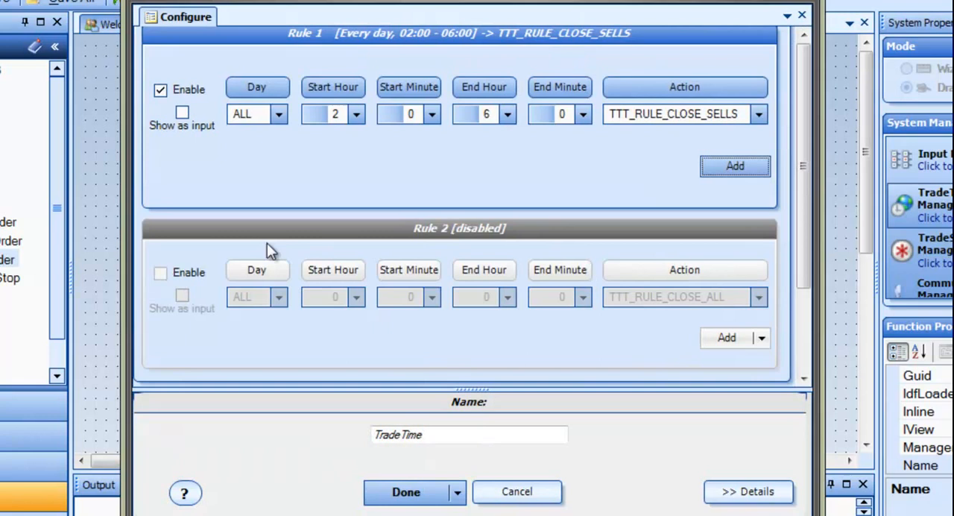
pyautogui.click(160, 273)
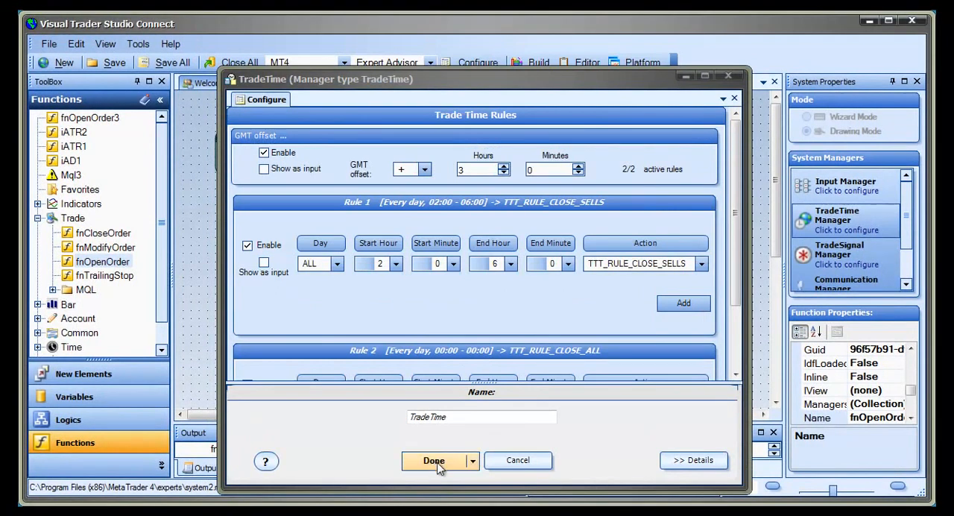
pyautogui.click(434, 460)
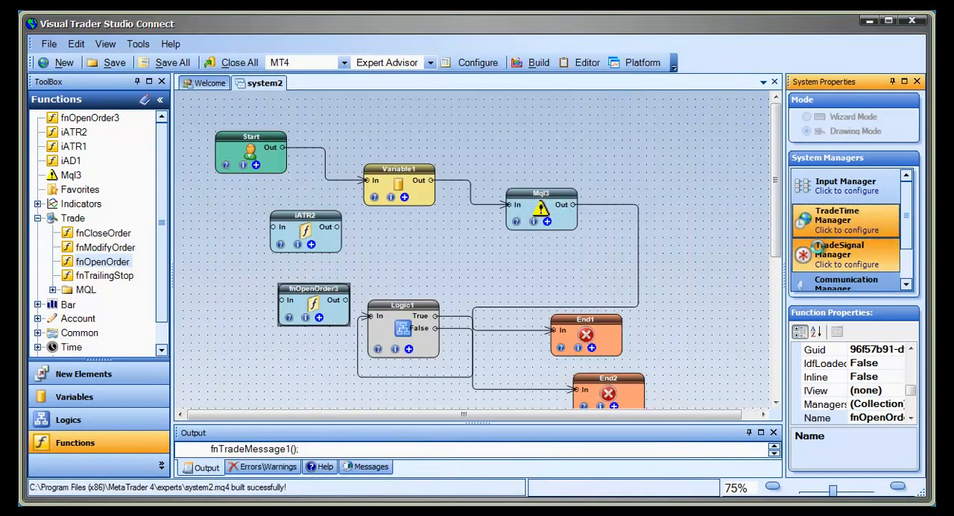
# Step: Enable opposite-direction, only-after-win and a 30-minute time-delay rule in the TradeSignal manager
pyautogui.click(846, 255)
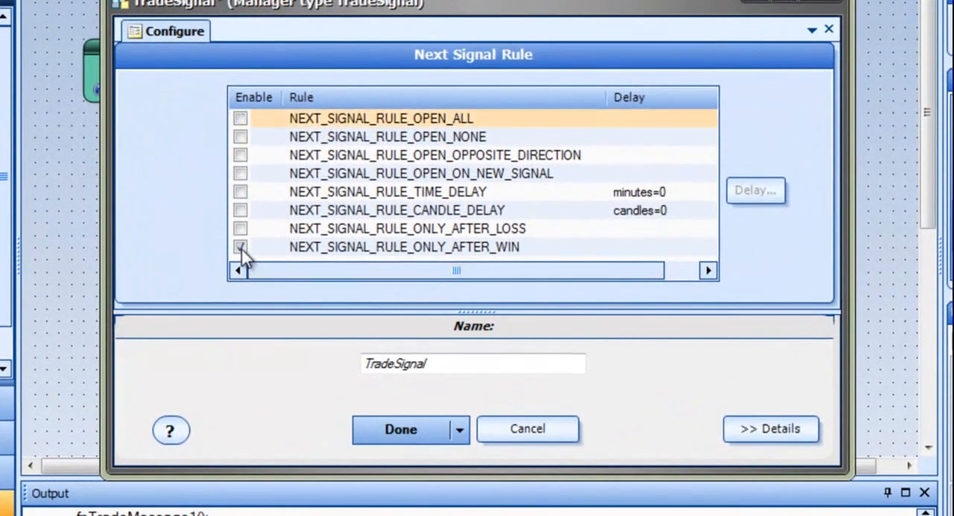
pyautogui.click(240, 247)
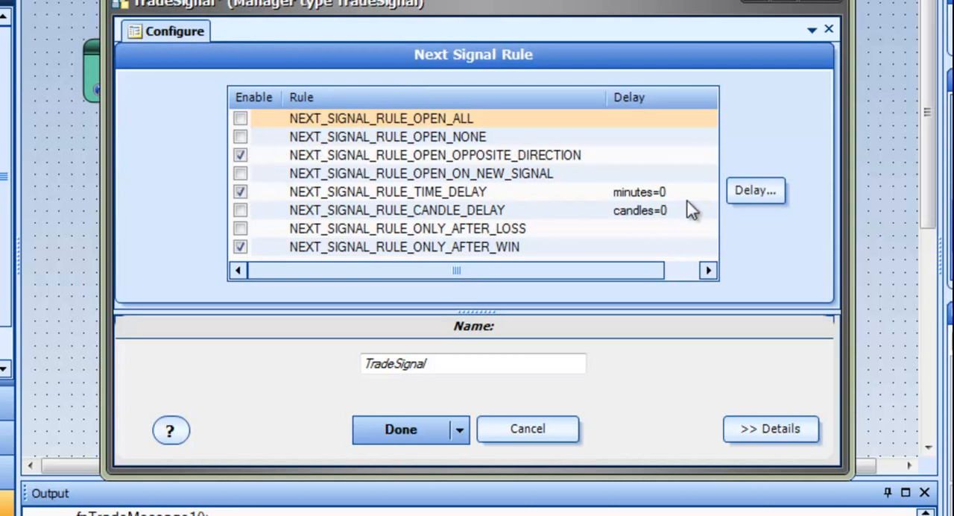
pyautogui.click(755, 191)
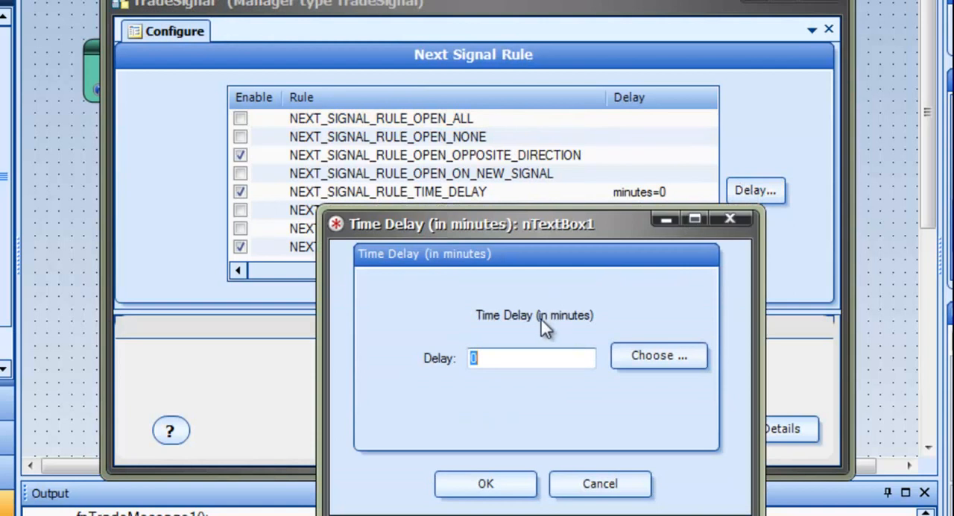
pyautogui.write('30')
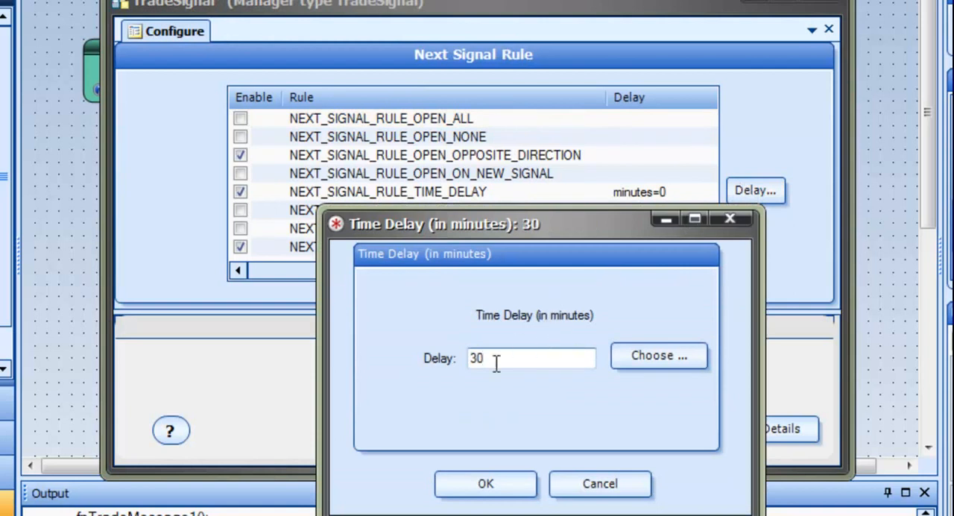
pyautogui.click(485, 483)
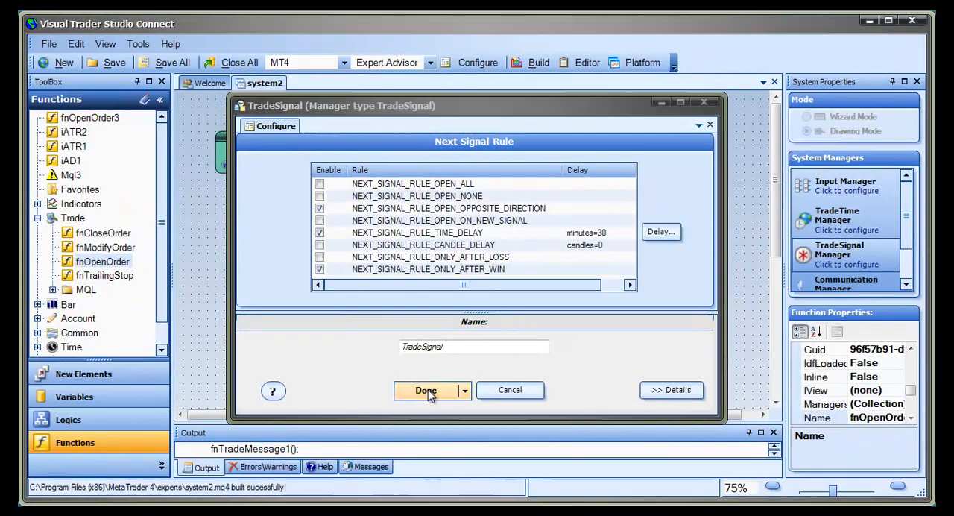
pyautogui.click(426, 390)
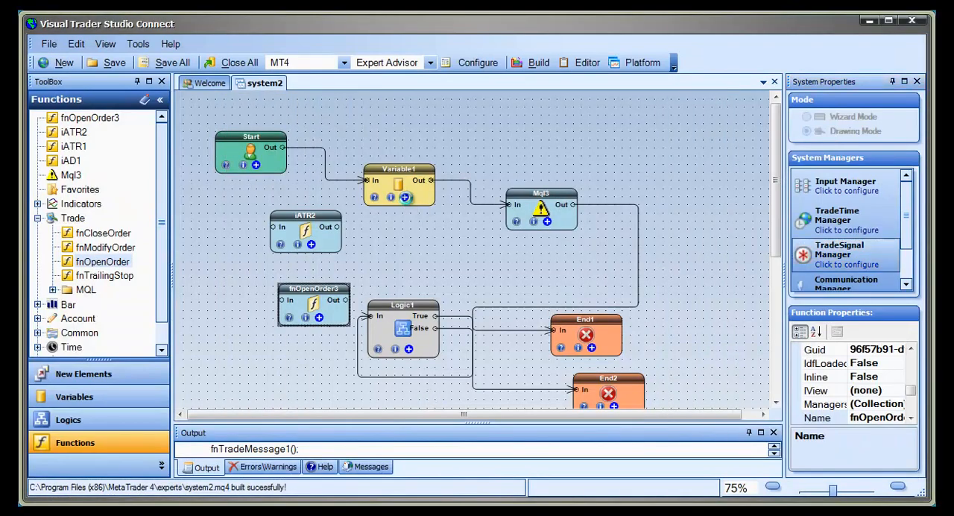
# Step: Assign Variable1 the MathAbs High expression using the Expression Editor
pyautogui.doubleClick(398, 179)
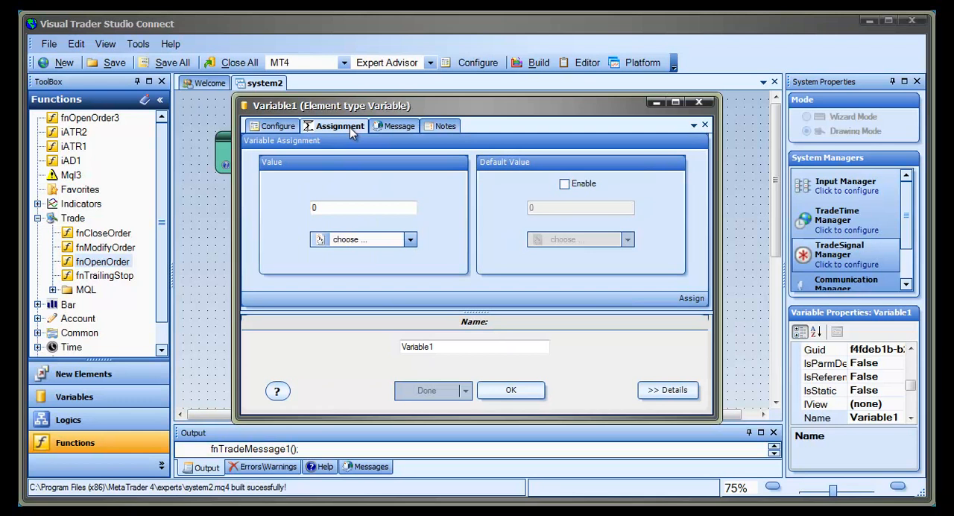
pyautogui.click(410, 240)
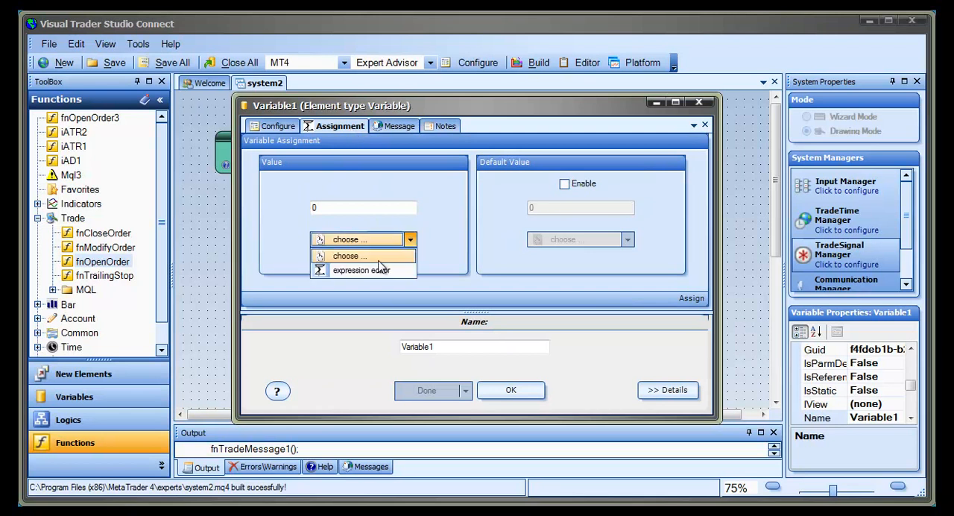
pyautogui.click(350, 256)
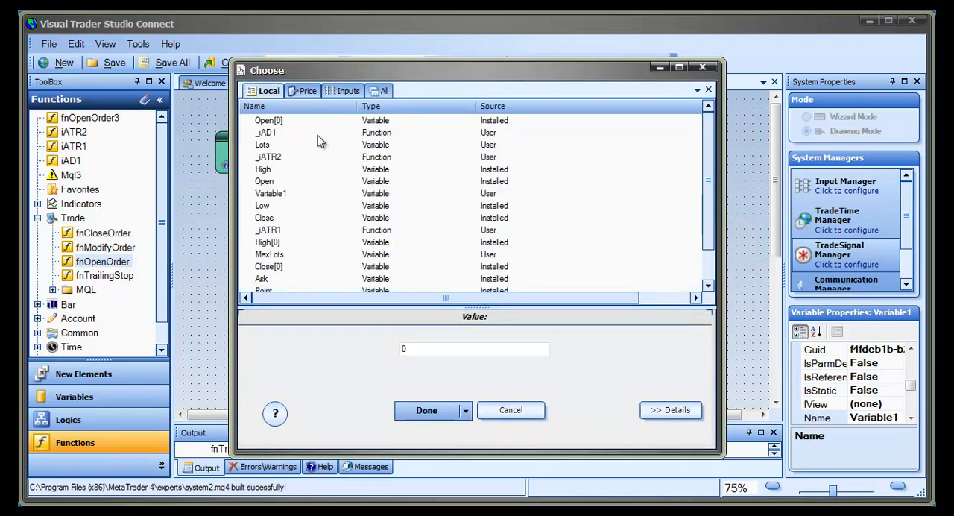
pyautogui.click(426, 411)
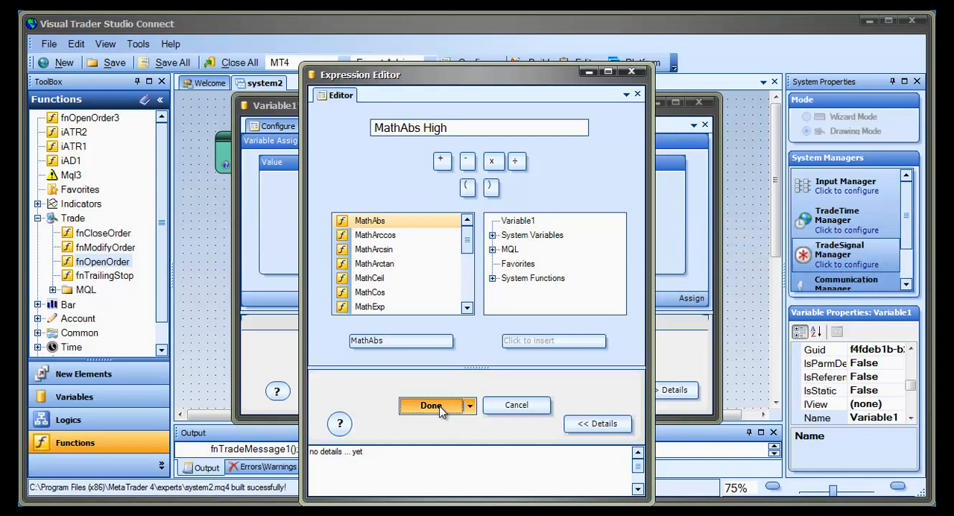
pyautogui.click(431, 405)
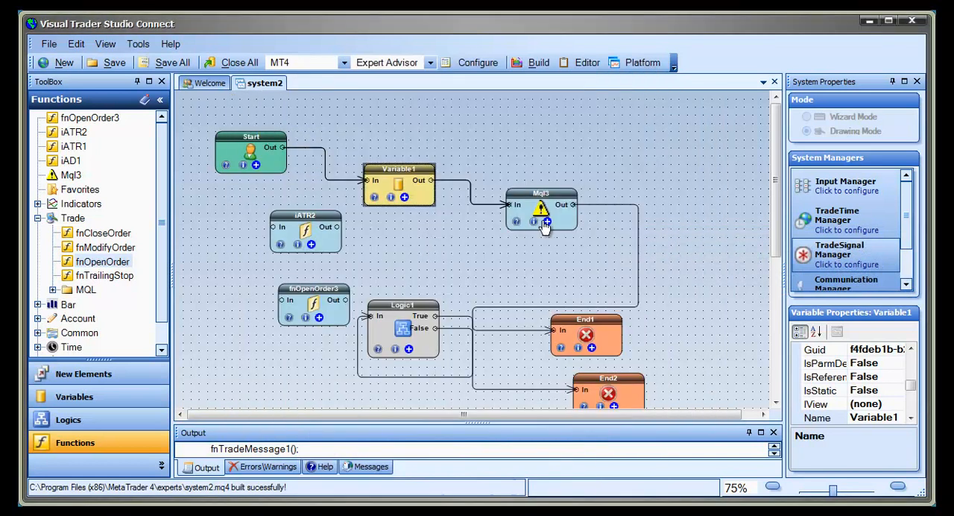
# Step: Write the int Add(int a, int b) function in Mql3's MQL editor and save it
pyautogui.doubleClick(542, 212)
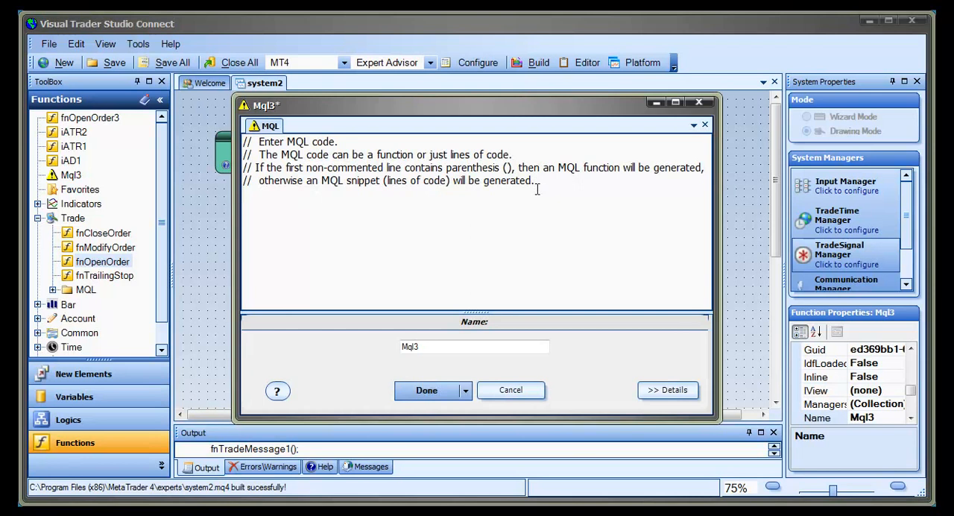
pyautogui.write('int Add(int a, int b )')
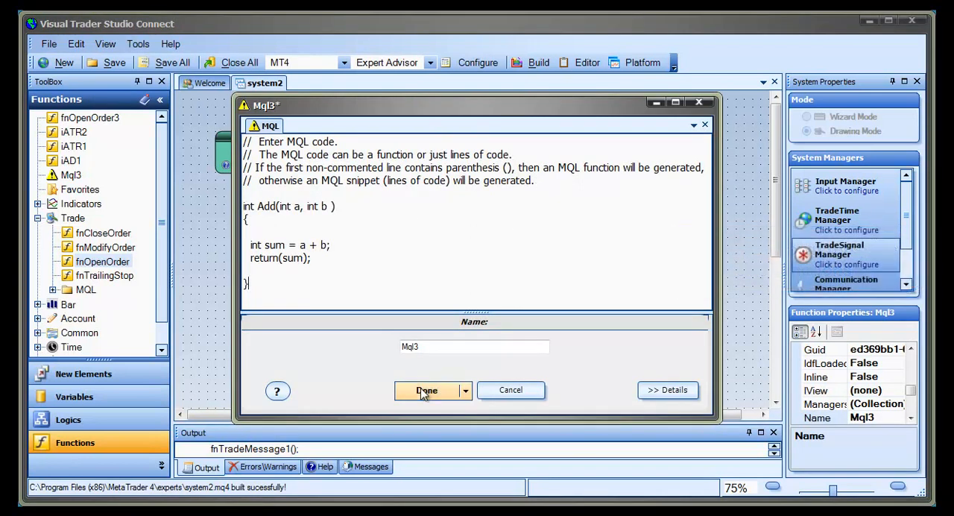
pyautogui.click(427, 390)
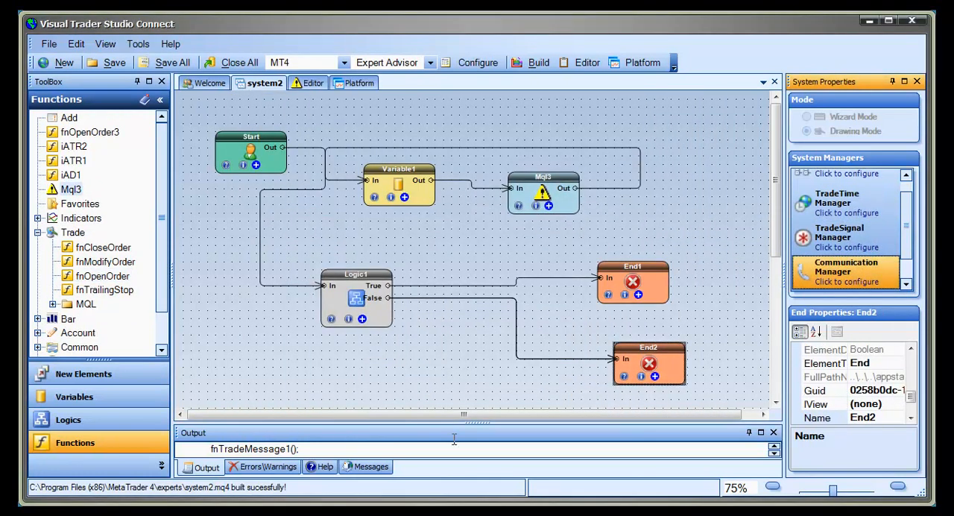
pyautogui.click(846, 276)
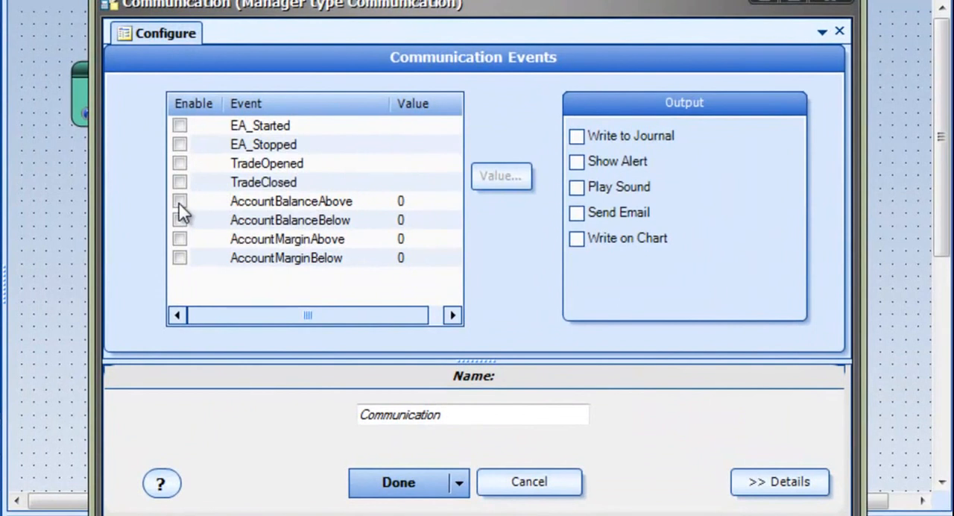
# Step: Report TradeOpened and AccountBalanceAbove events to the journal, an alert and a sound
pyautogui.click(180, 202)
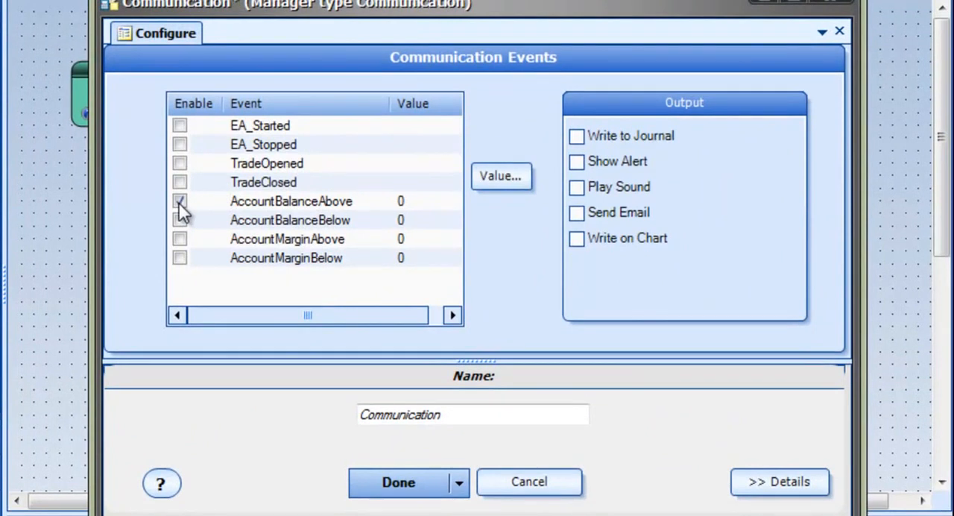
pyautogui.click(179, 162)
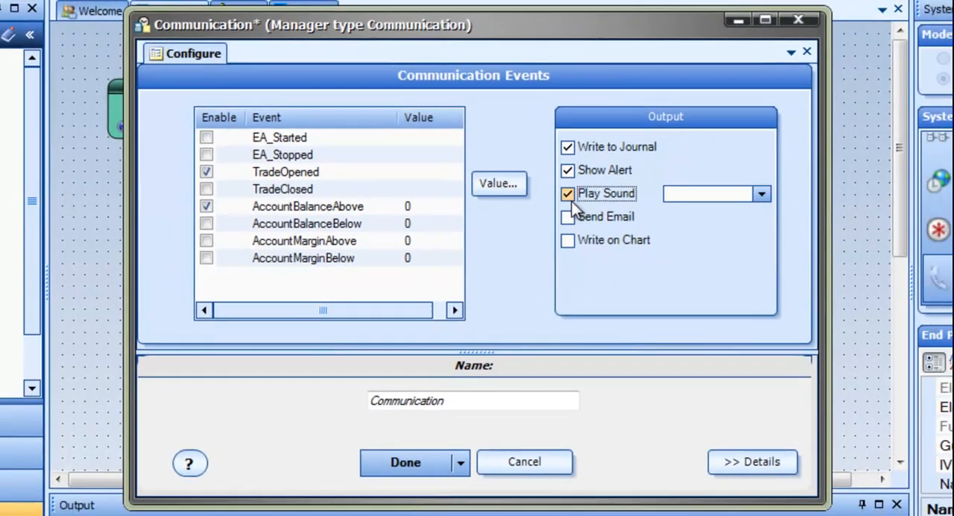
pyautogui.click(567, 239)
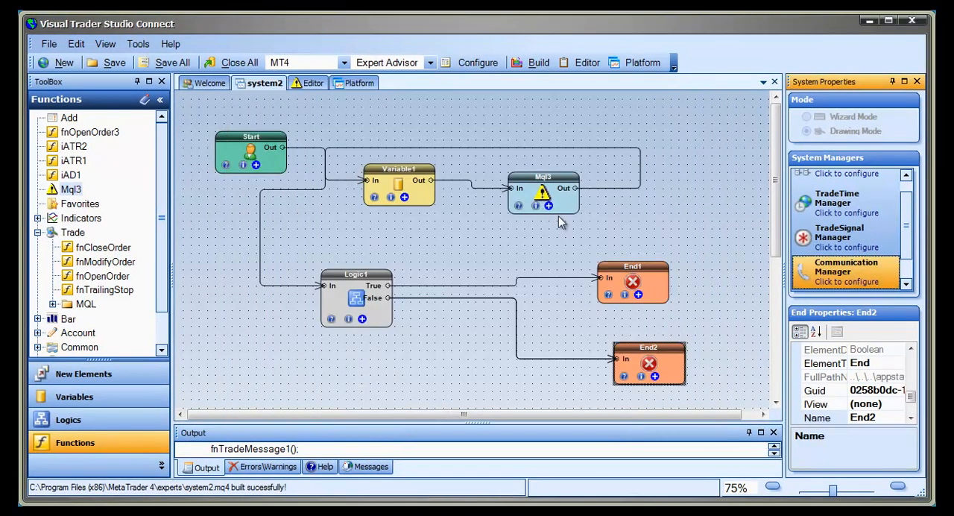
# Step: Enable Send message with Write to Journal in the Mql3 element's Message settings
pyautogui.doubleClick(543, 186)
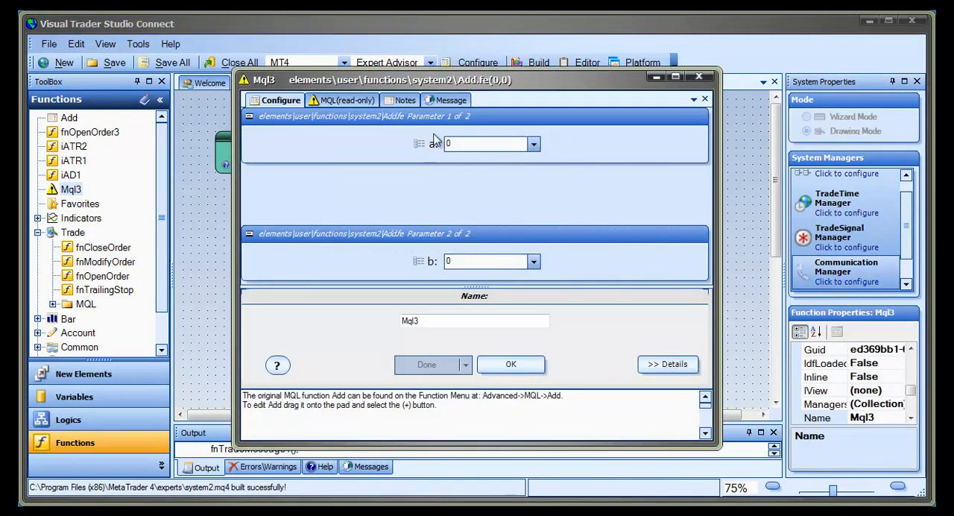
pyautogui.click(449, 100)
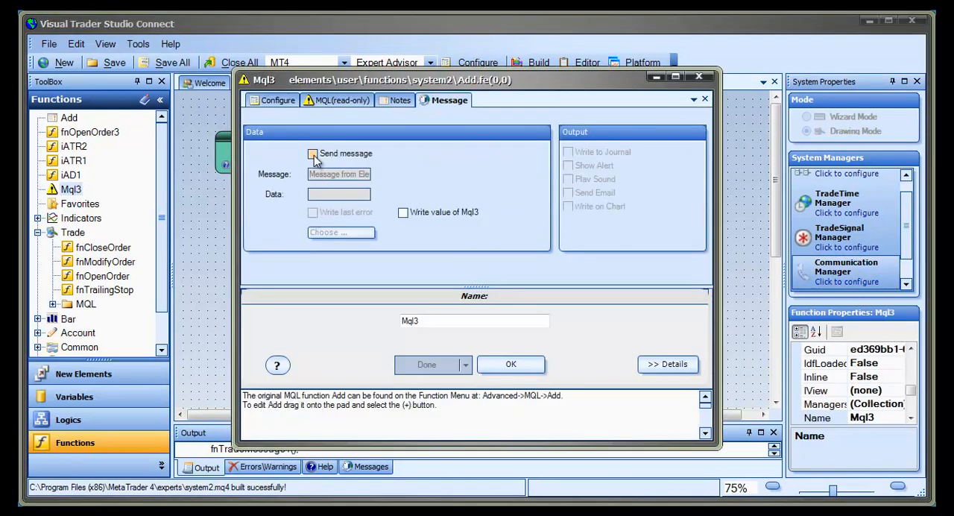
pyautogui.click(313, 154)
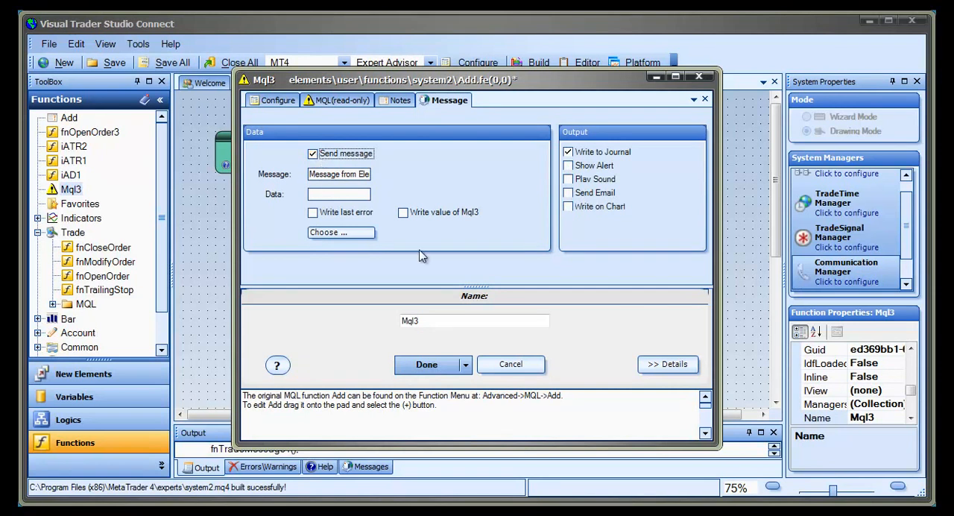
pyautogui.moveTo(500, 387)
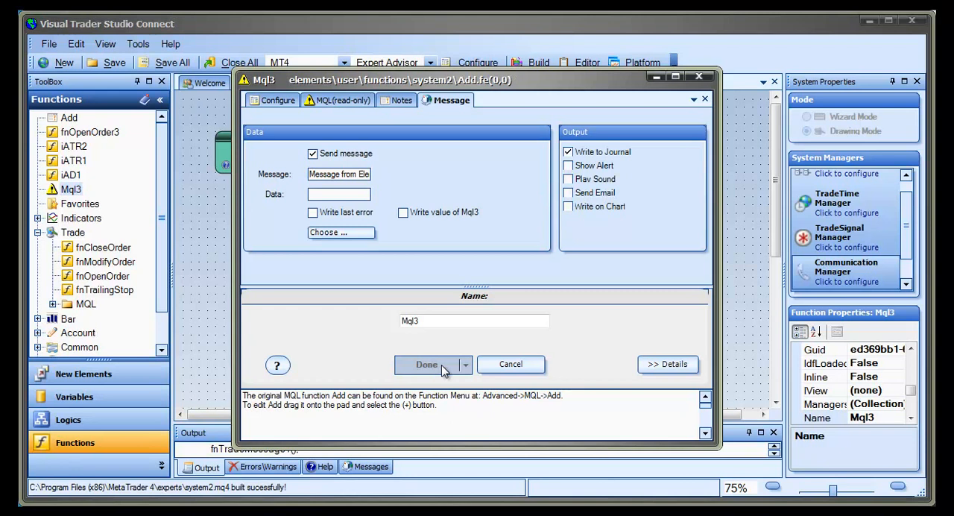
pyautogui.click(425, 363)
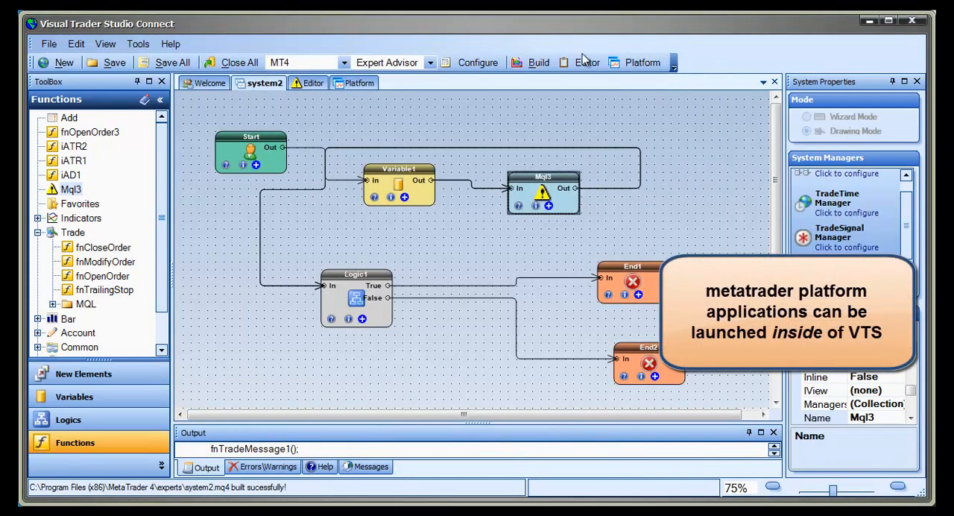
# Step: Check for updates, confirming version 4.0.0.18 is the latest
pyautogui.click(635, 62)
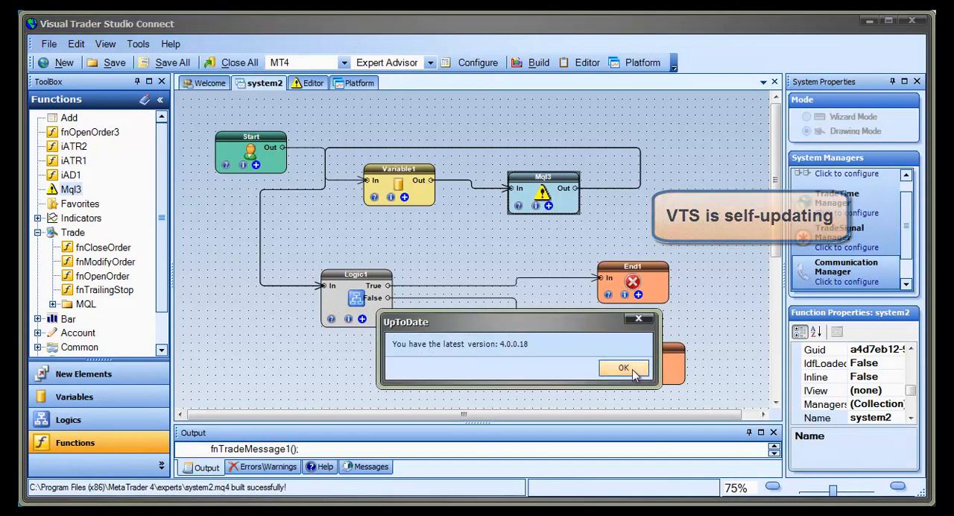
# Step: Dismiss the up-to-date notice and select the End2 node on the system2 canvas
pyautogui.click(623, 368)
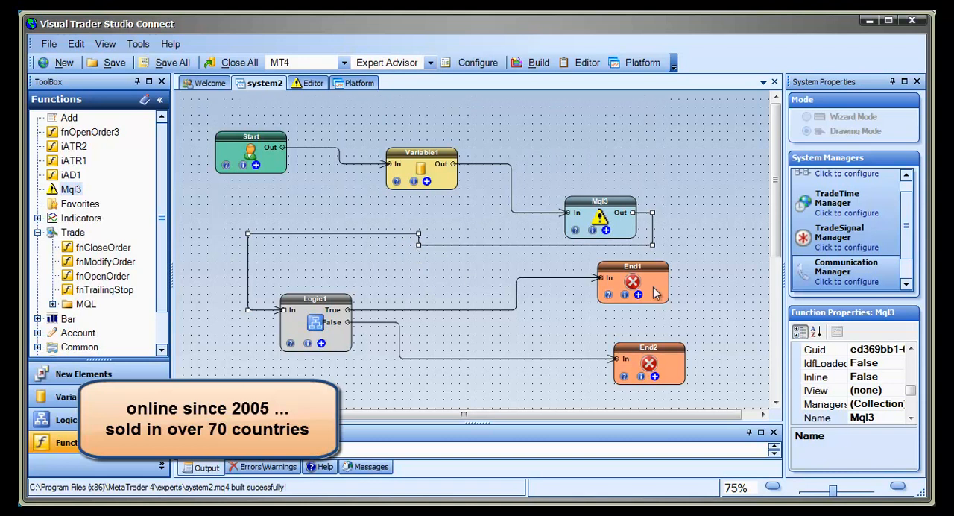
pyautogui.click(649, 363)
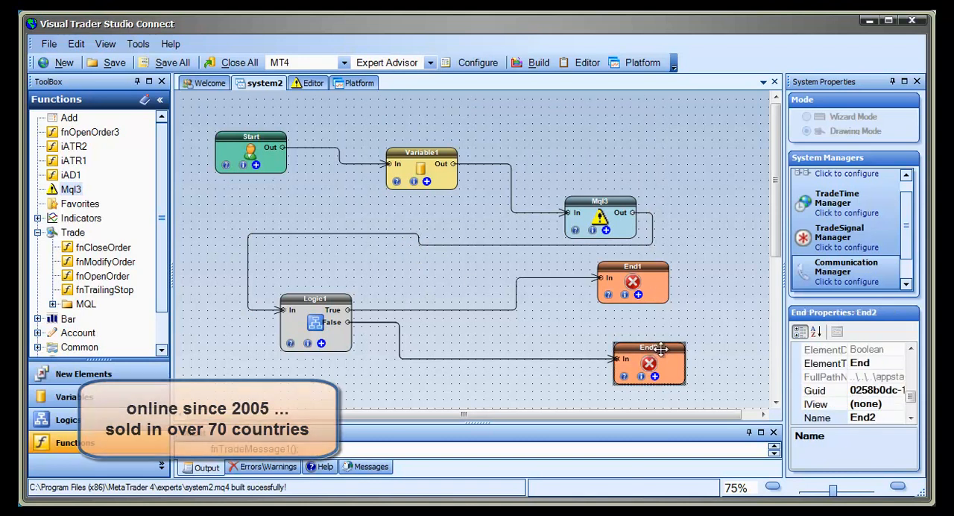